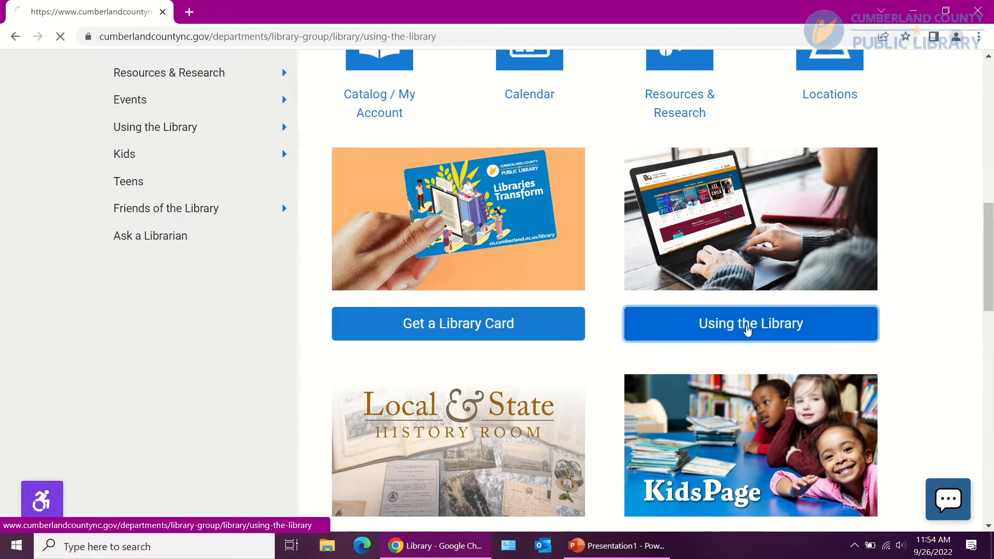
# Step: Go from Using the Library to Free Downloads, expand eBooks, and follow the Home Grown e-Books link
pyautogui.click(751, 324)
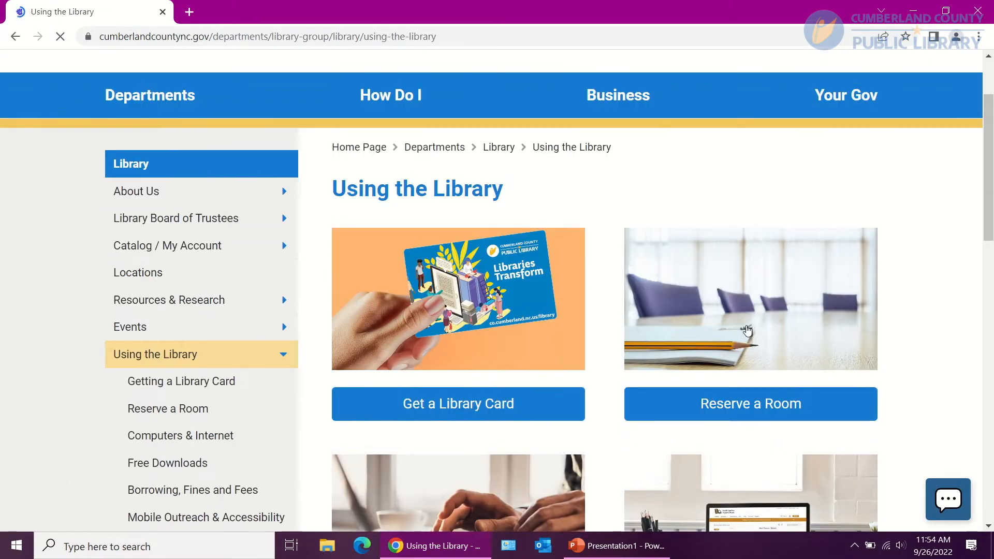
pyautogui.scroll(-3)
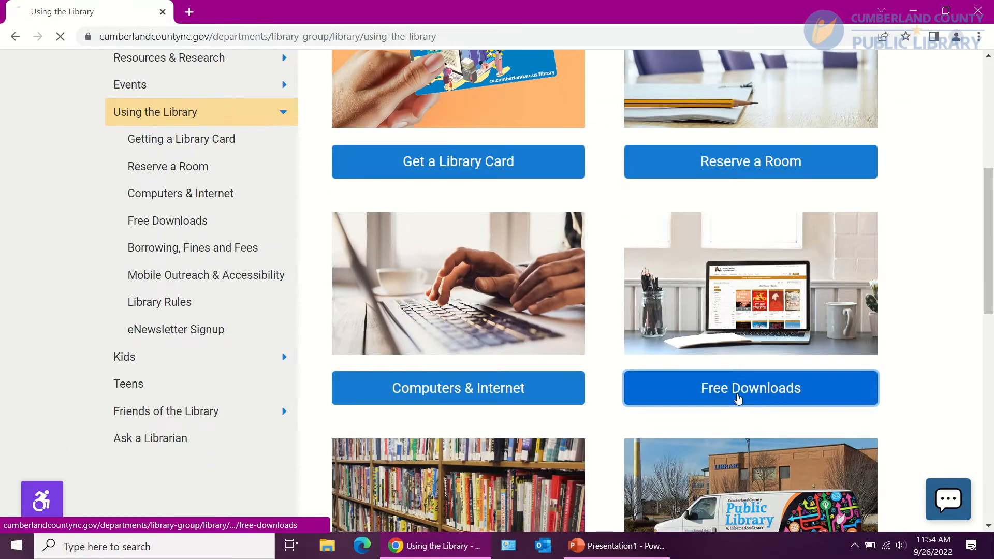
pyautogui.click(750, 388)
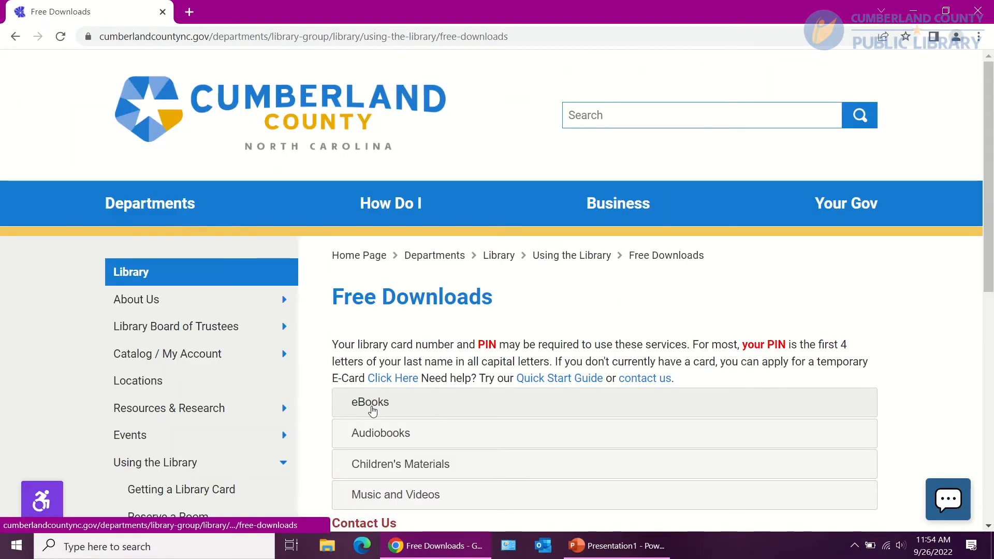
pyautogui.click(370, 402)
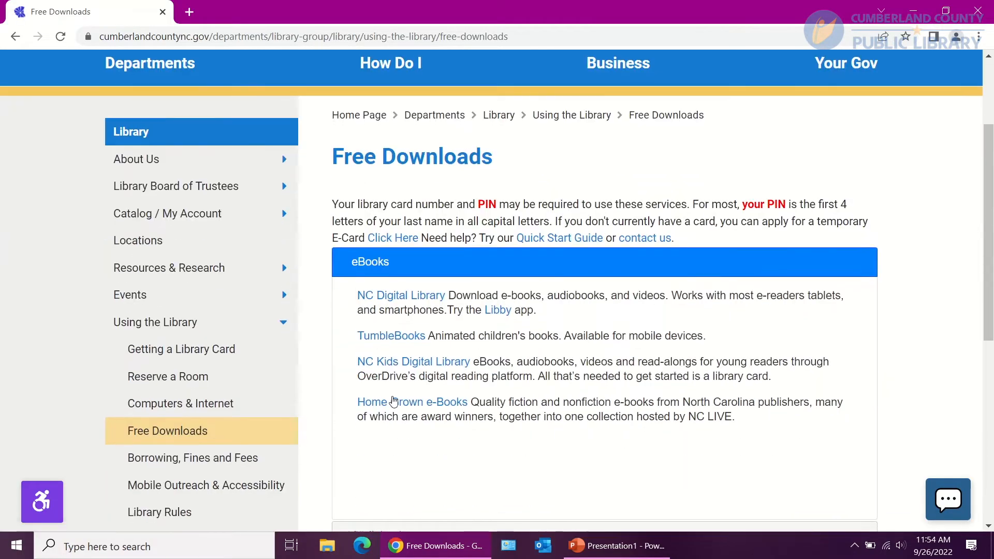
pyautogui.moveTo(393, 404)
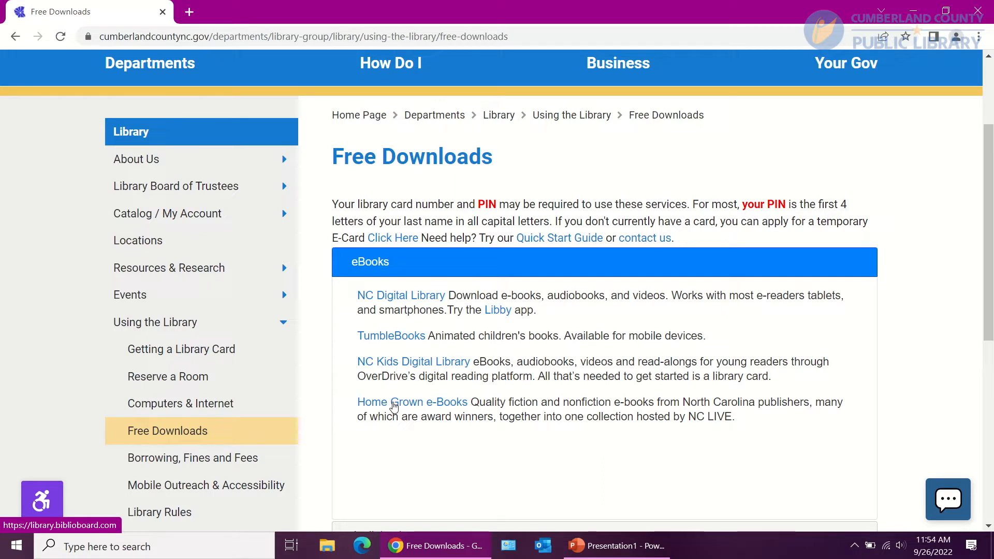
pyautogui.click(413, 402)
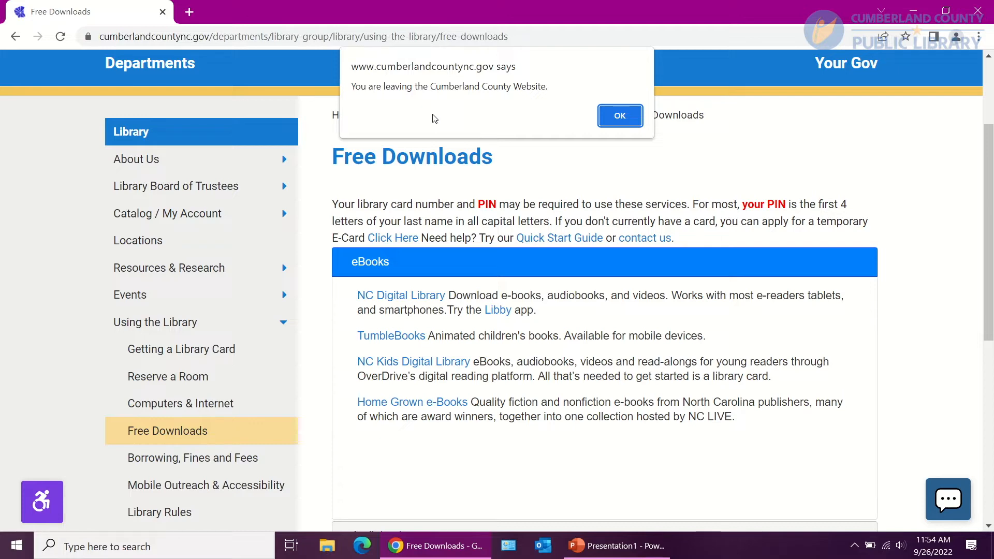
# Step: Accept the 'You are leaving' notice to open library.biblioboard.com in a new tab
pyautogui.click(620, 116)
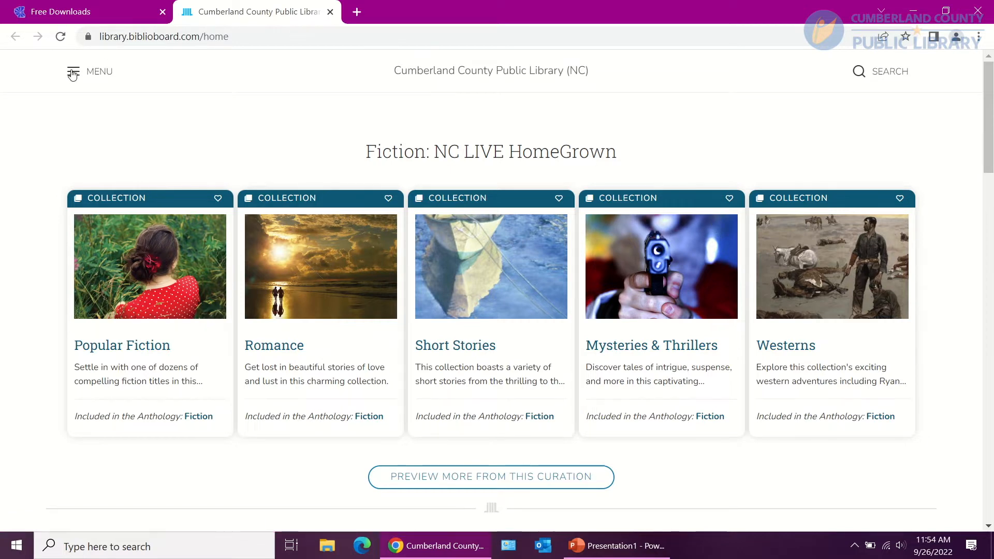
# Step: Open the MENU at the top left of the Biblioboard home page
pyautogui.click(89, 72)
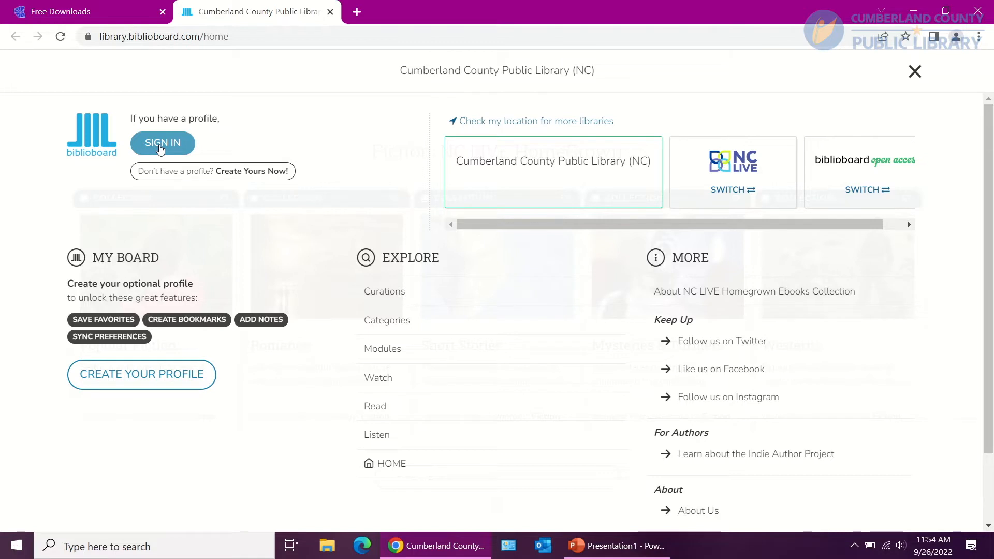
pyautogui.moveTo(141, 374)
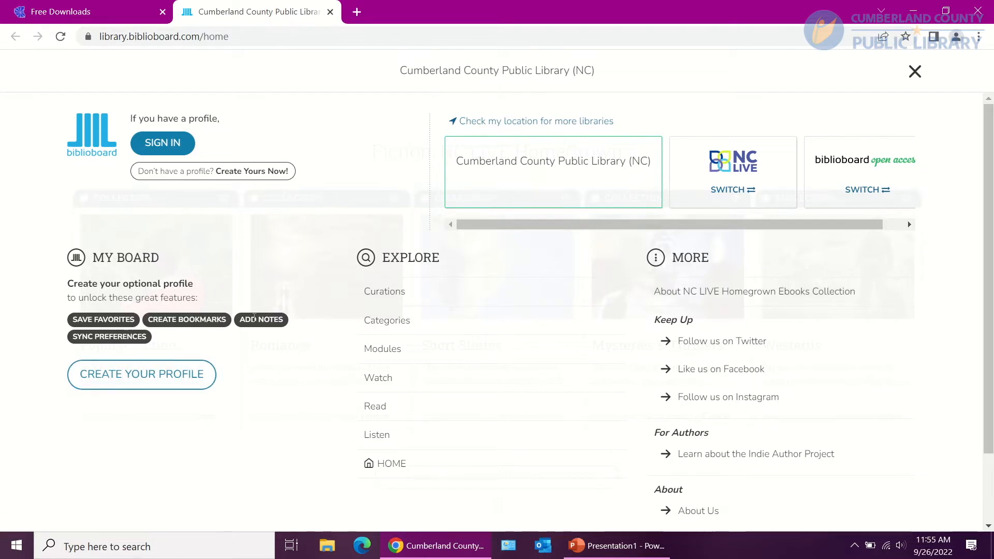
pyautogui.moveTo(133, 347)
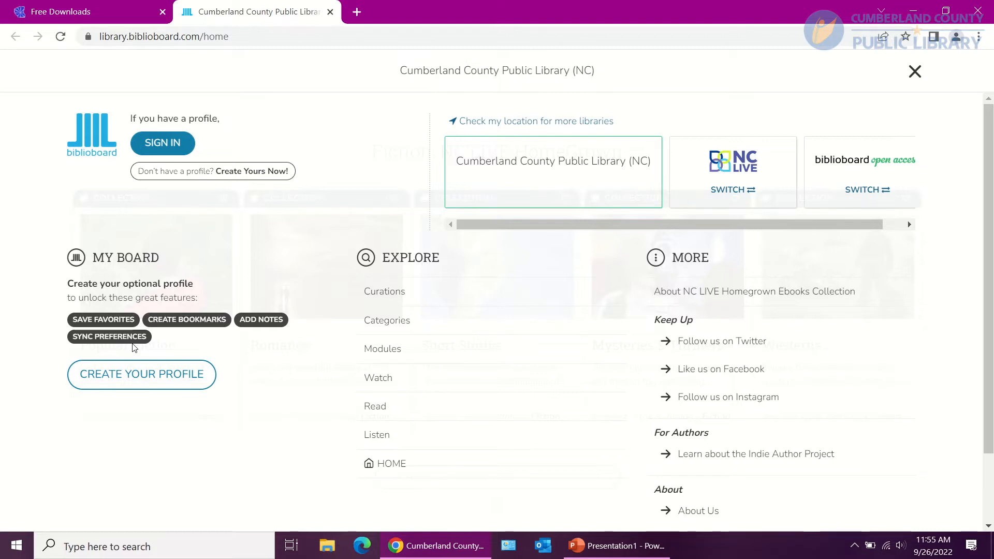
pyautogui.moveTo(950, 69)
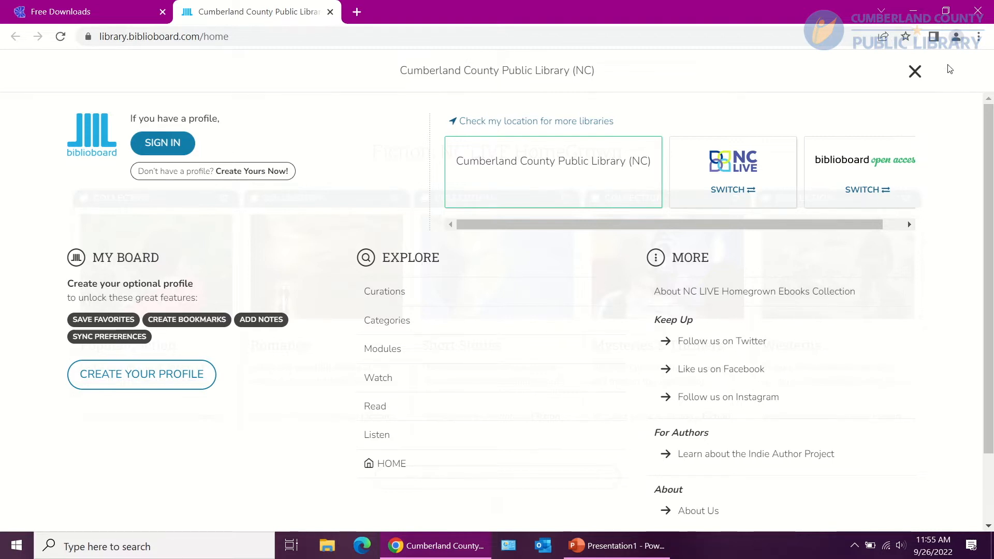
# Step: Close the main menu and scroll down to the Fiction: NC LIVE HomeGrown curation
pyautogui.click(915, 71)
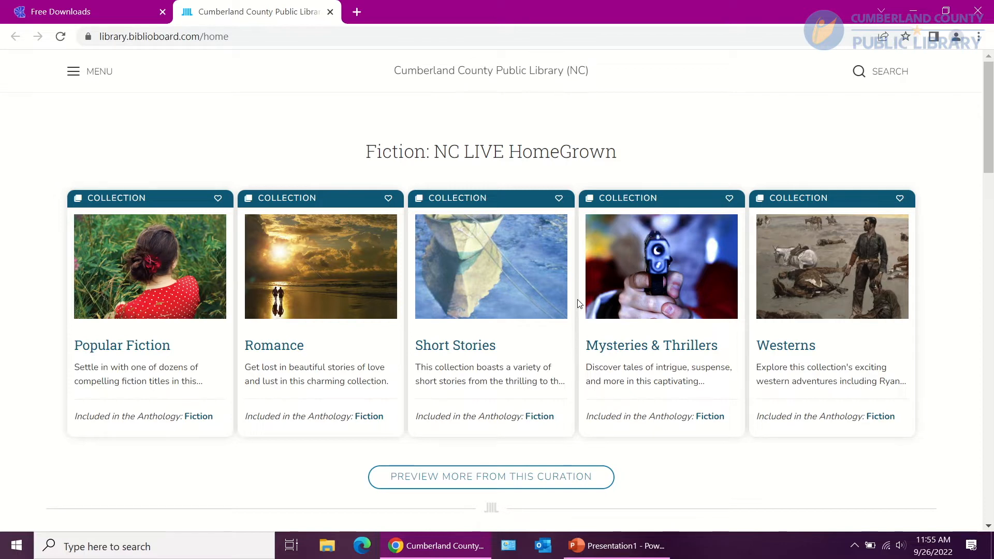
pyautogui.moveTo(707, 331)
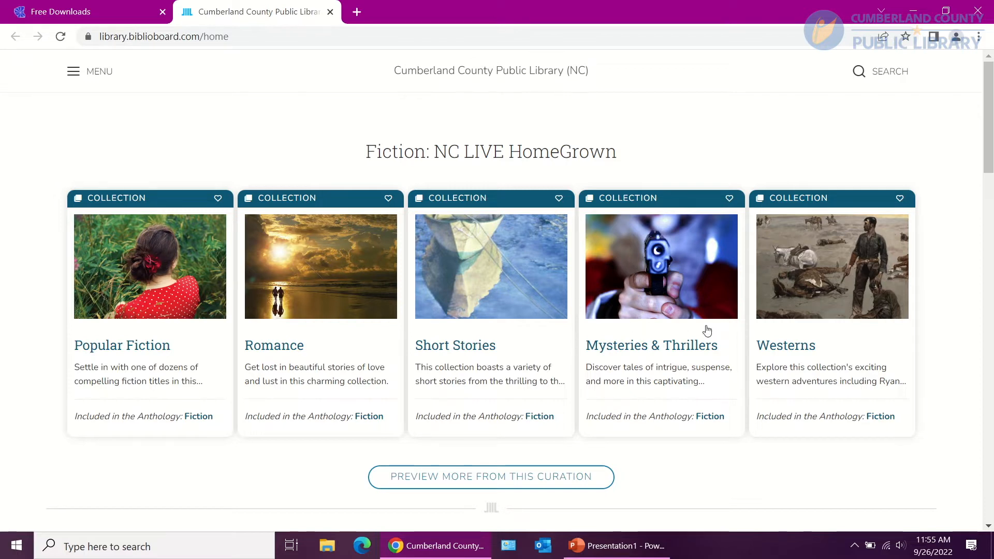
pyautogui.moveTo(828, 343)
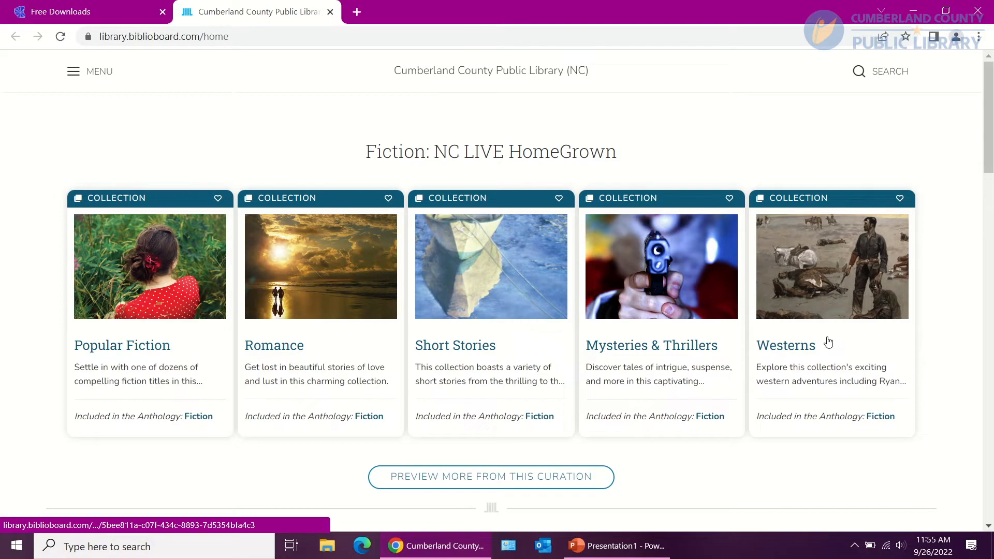
pyautogui.scroll(-3)
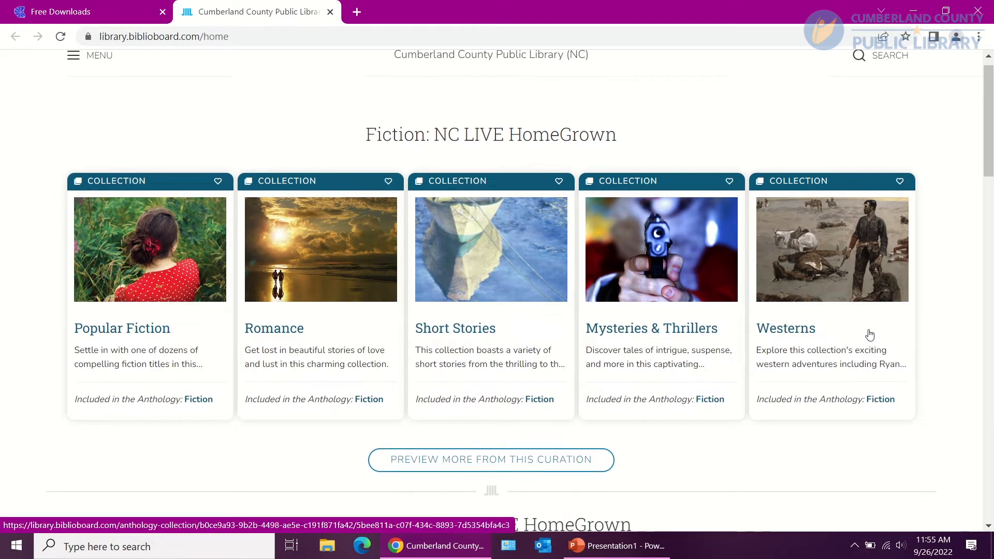
pyautogui.scroll(-3)
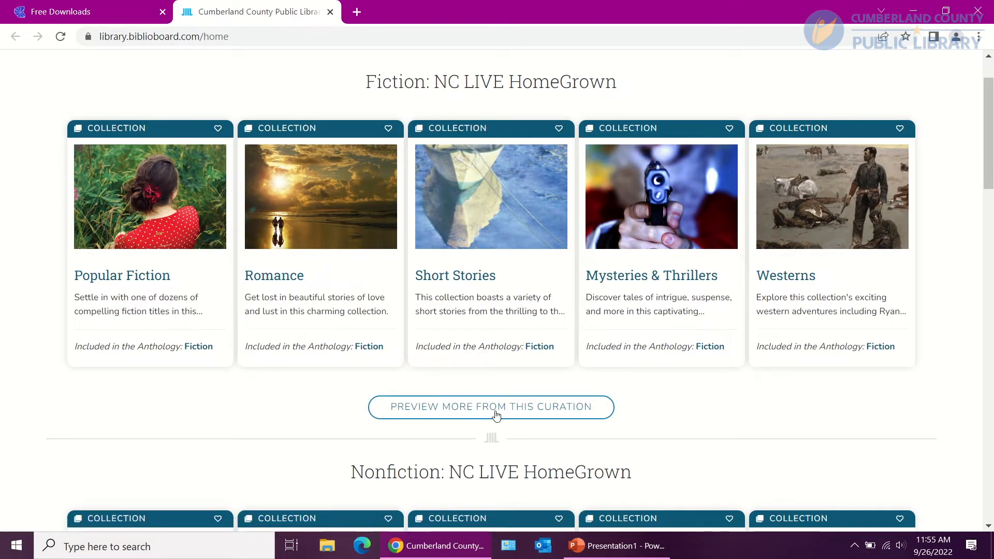
# Step: Preview more collections from the Fiction curation and browse down to HistoryLab
pyautogui.click(491, 407)
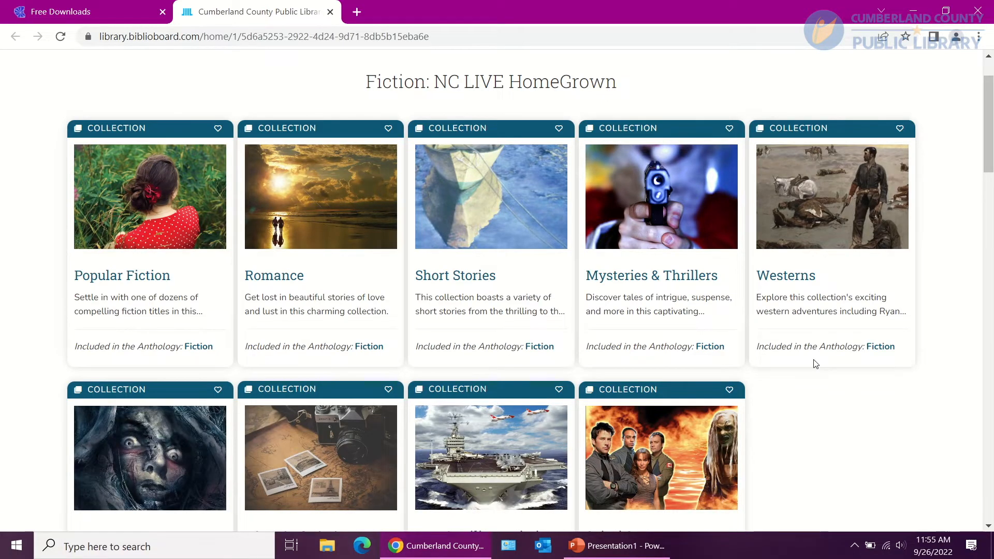
pyautogui.scroll(-3)
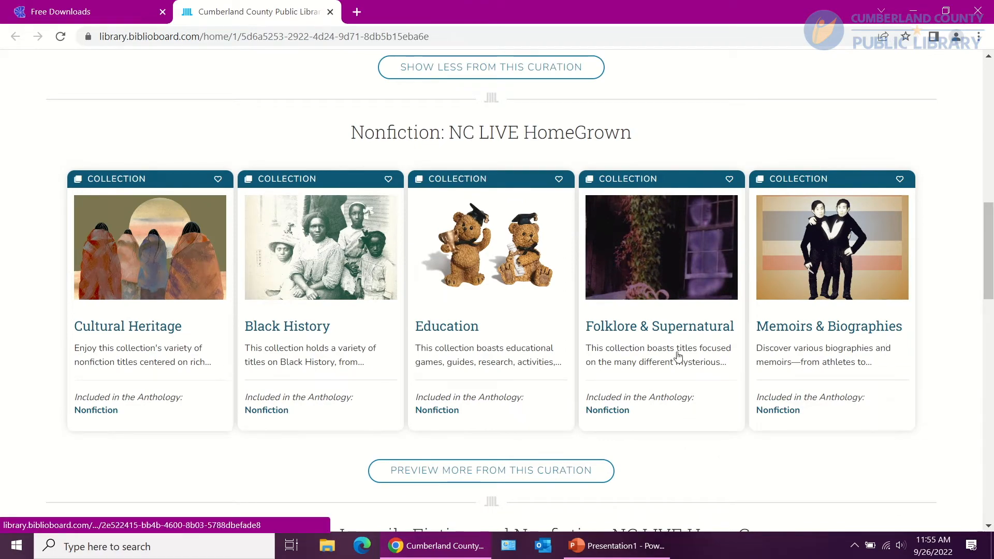
pyautogui.scroll(-3)
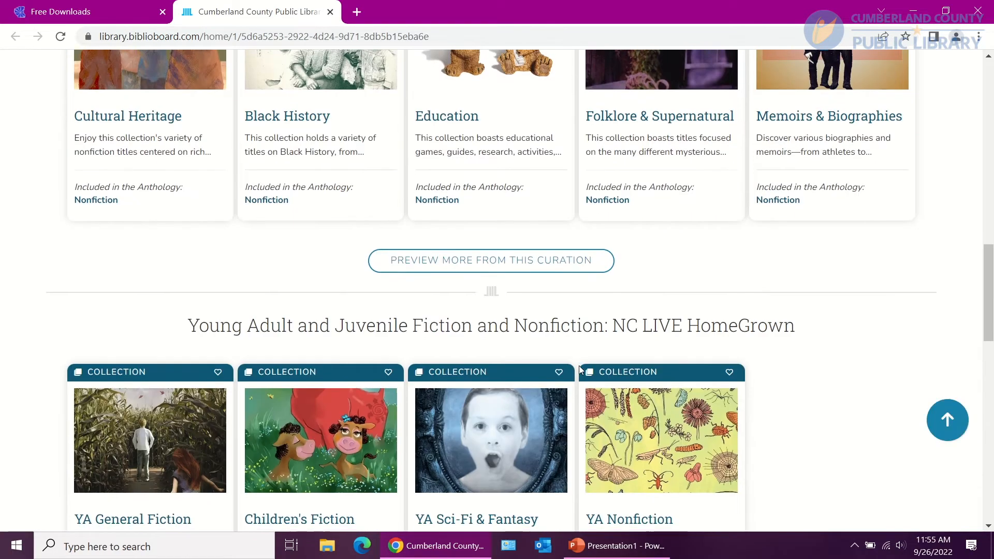
pyautogui.scroll(-3)
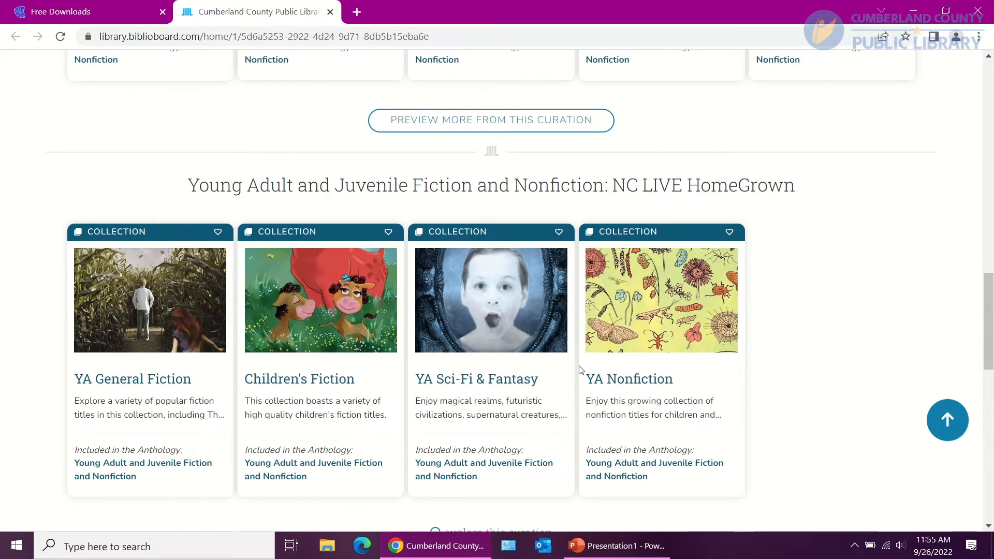
pyautogui.scroll(-3)
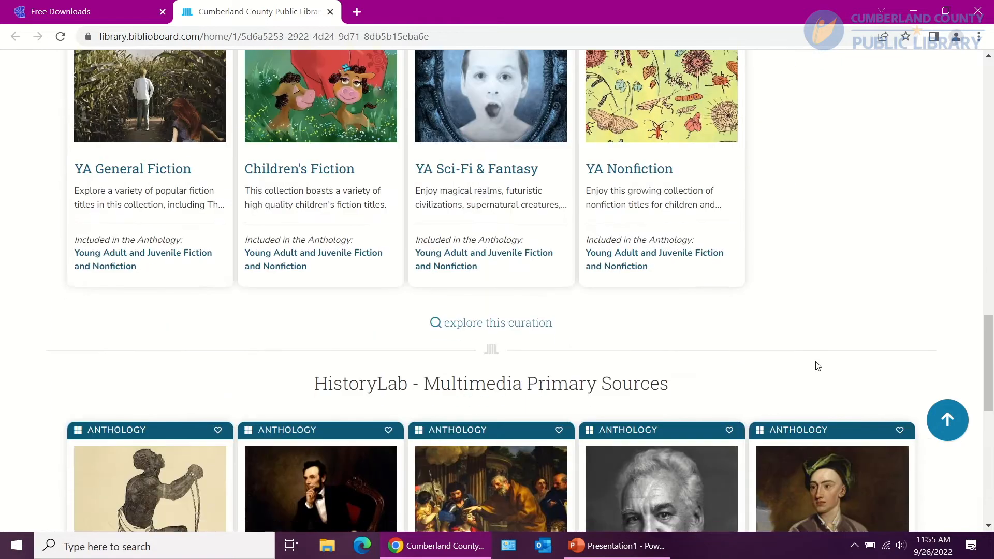
pyautogui.scroll(-3)
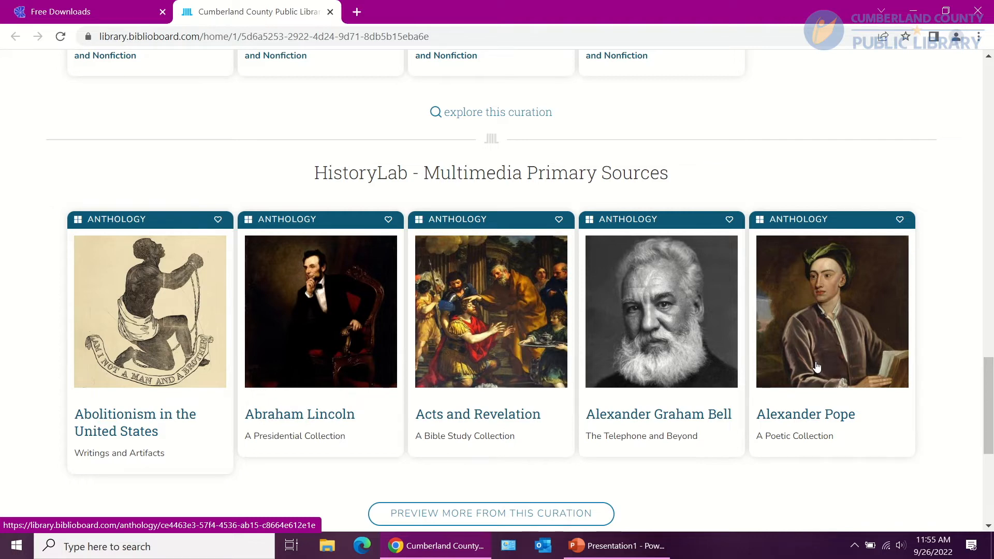
pyautogui.moveTo(755, 399)
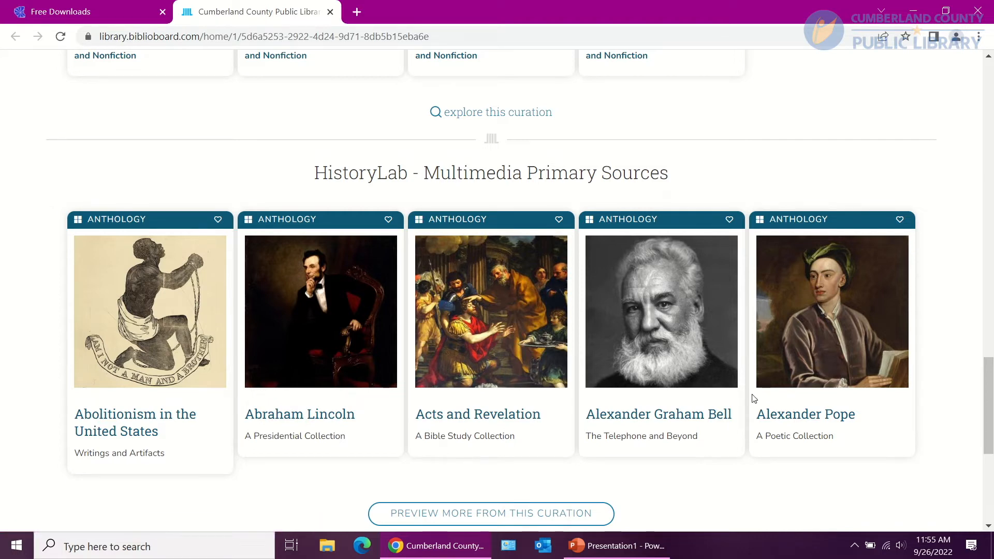
# Step: Scroll the YA Sci-Fi & Fantasy collection past the first row of covers to Jackaby
pyautogui.scroll(3)
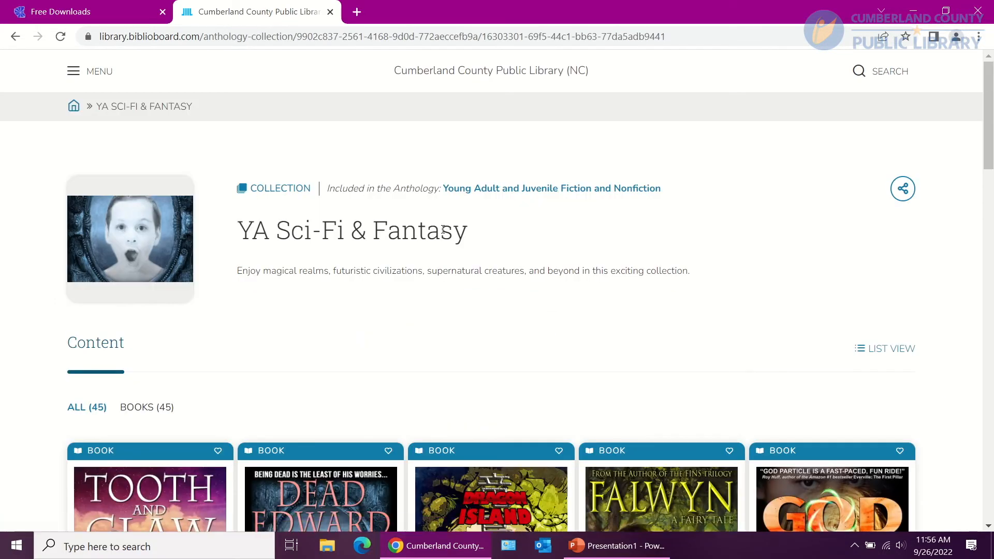
pyautogui.scroll(-3)
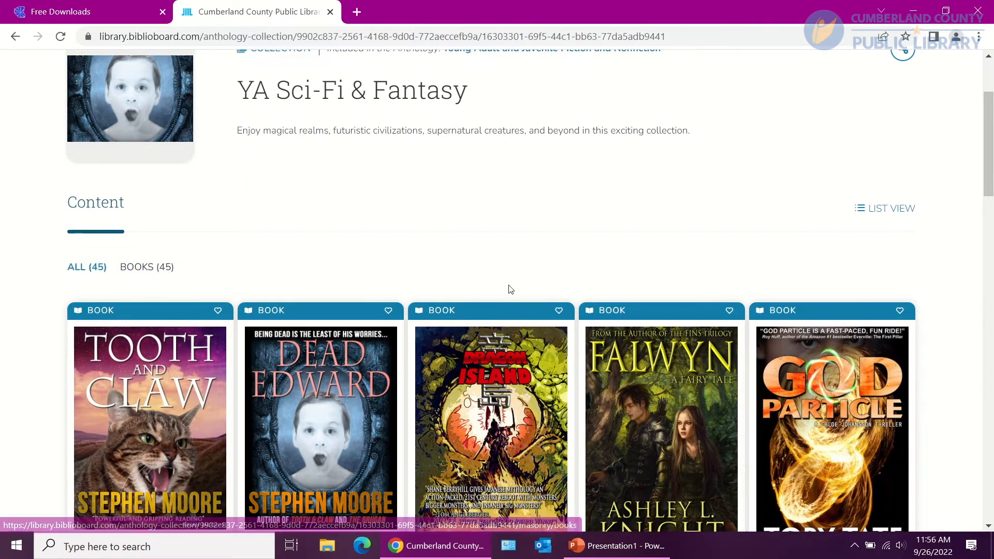
pyautogui.scroll(-3)
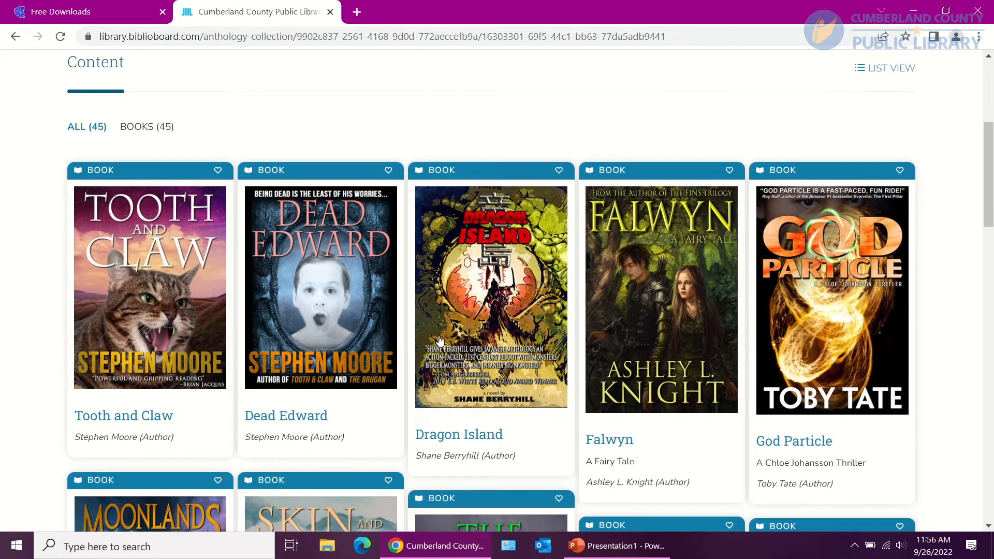
pyautogui.moveTo(286, 415)
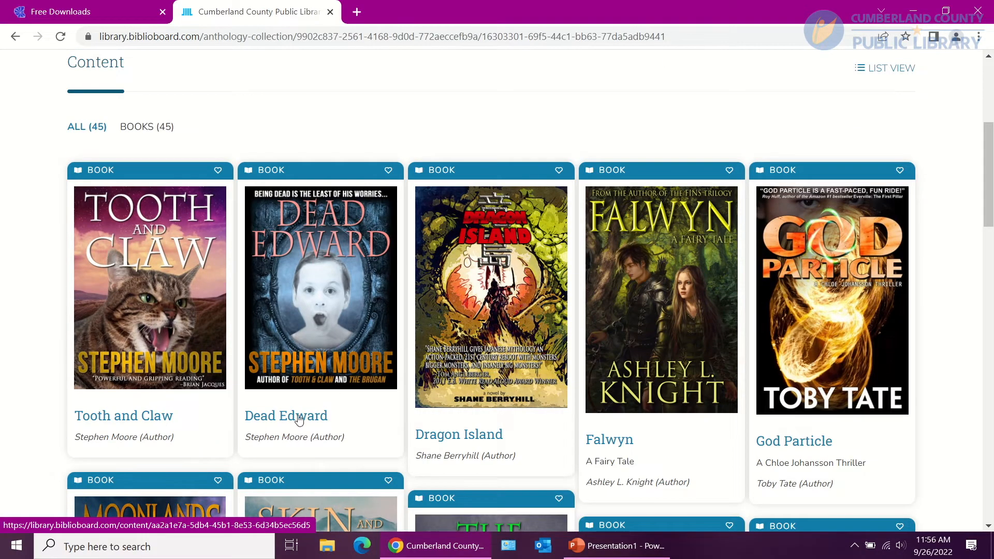
pyautogui.scroll(-3)
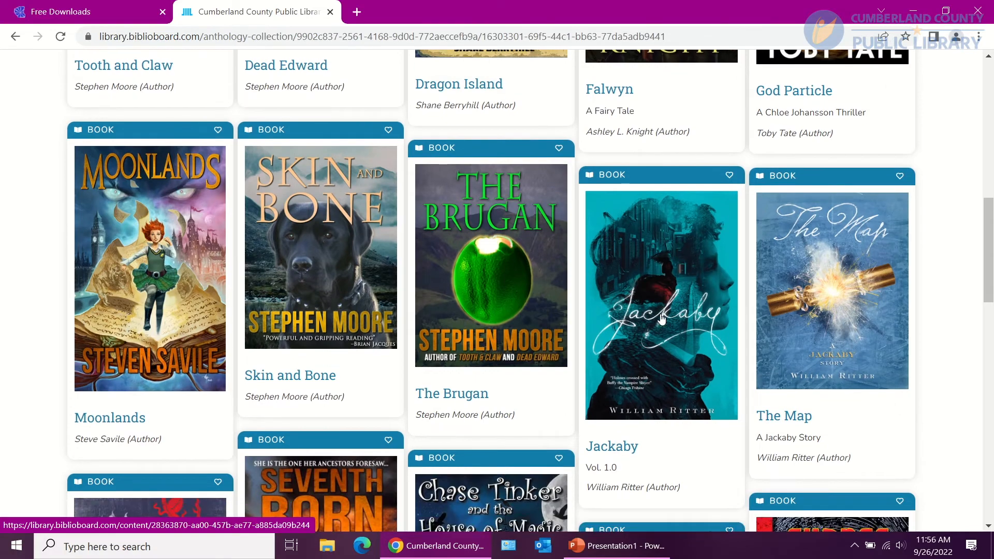
# Step: Open Jackaby's book page and view its details, citation formats and comments
pyautogui.click(661, 305)
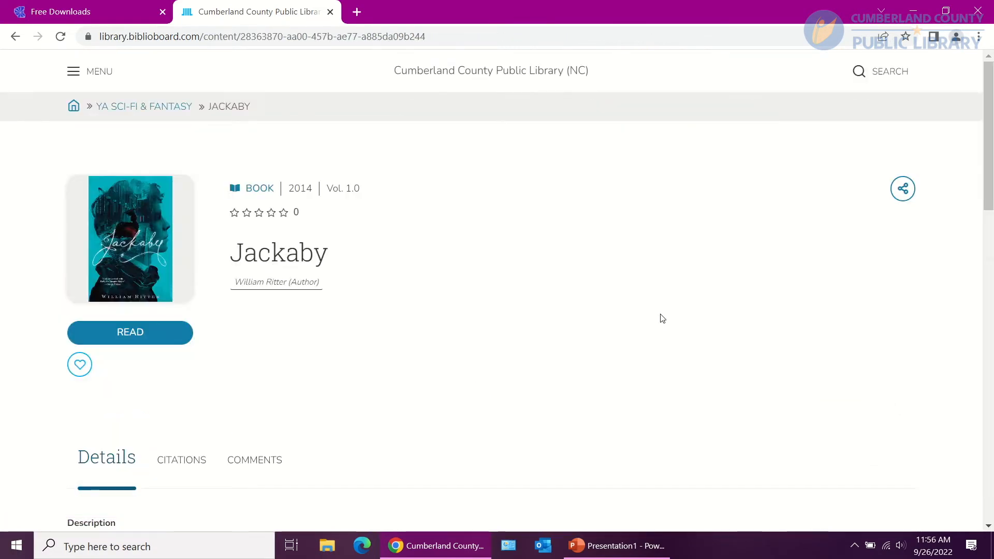
pyautogui.scroll(-3)
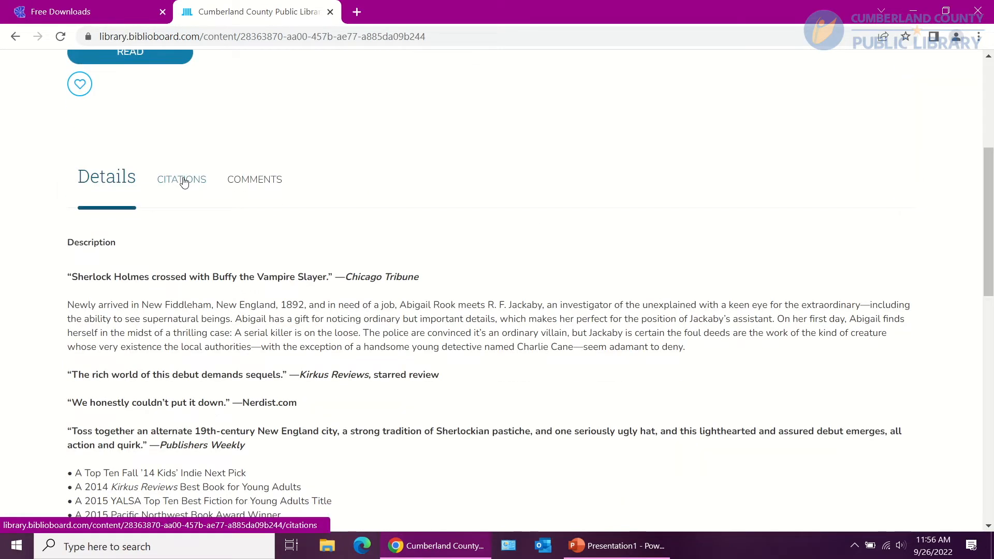
pyautogui.moveTo(190, 189)
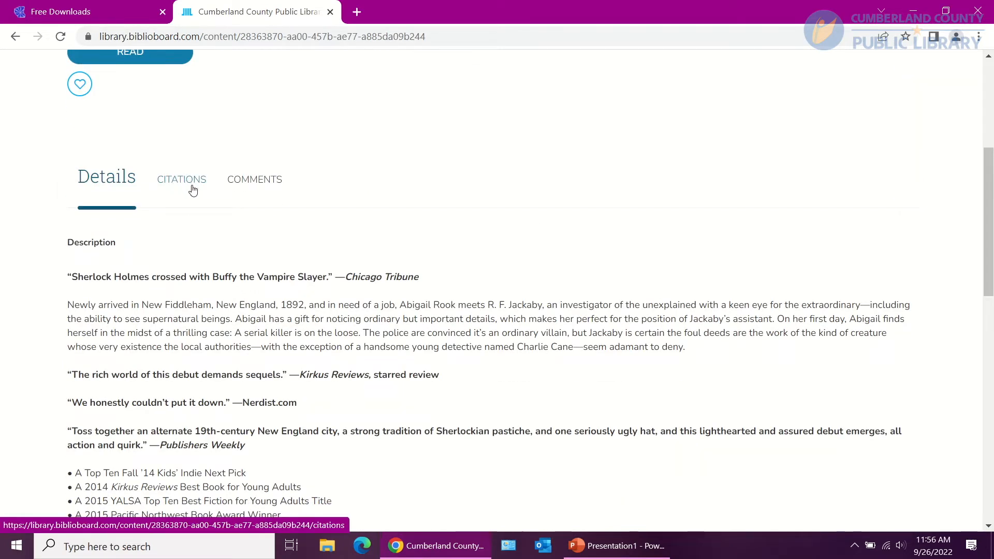
pyautogui.click(182, 180)
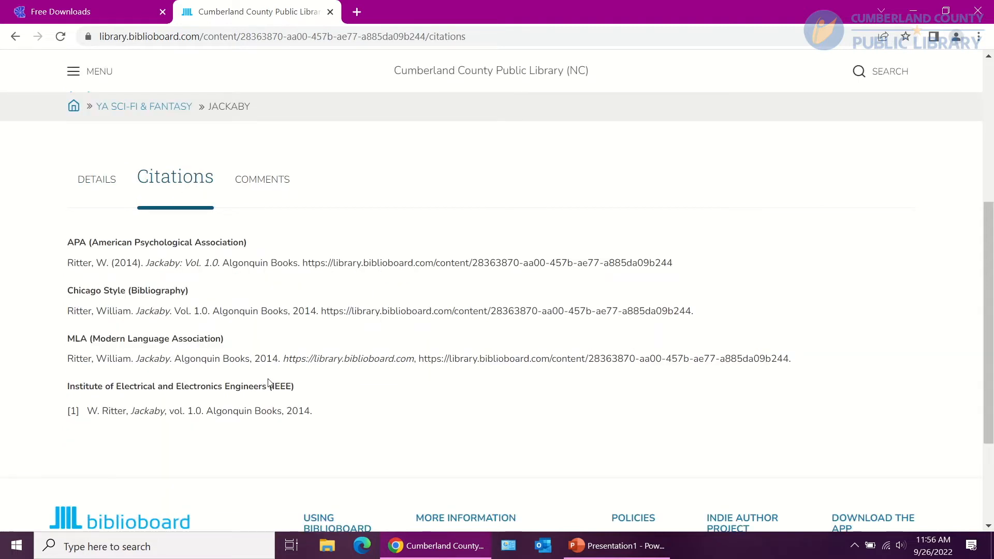
pyautogui.moveTo(305, 365)
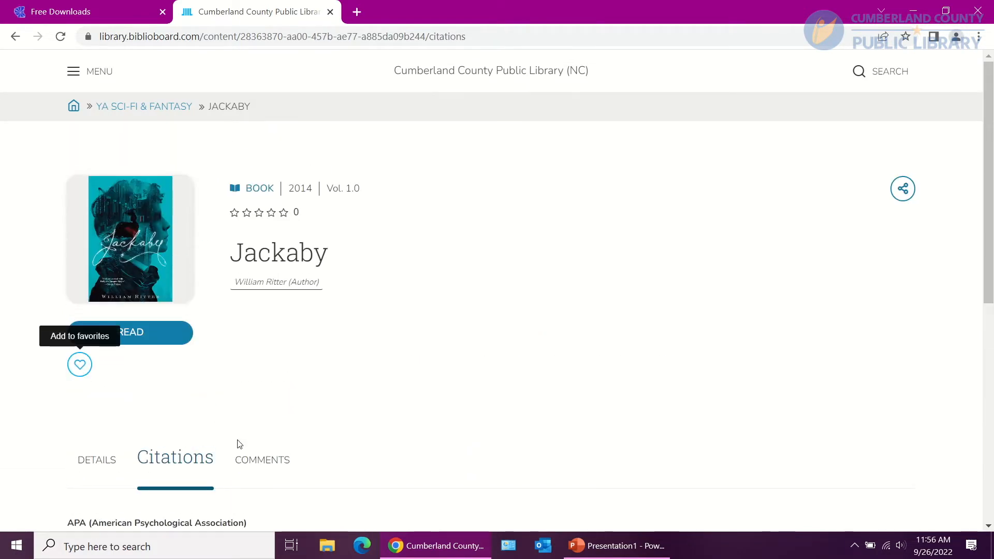
pyautogui.click(262, 460)
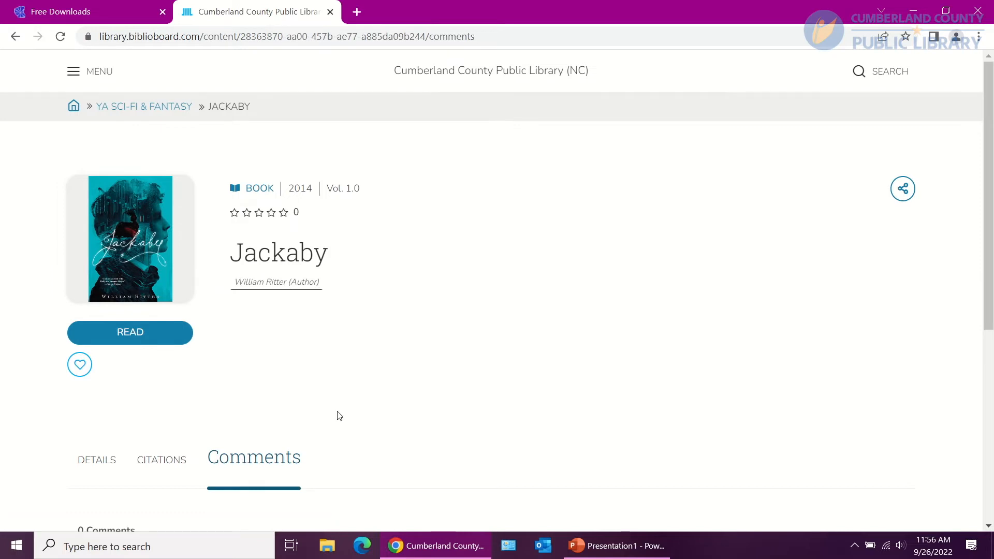
pyautogui.moveTo(336, 419)
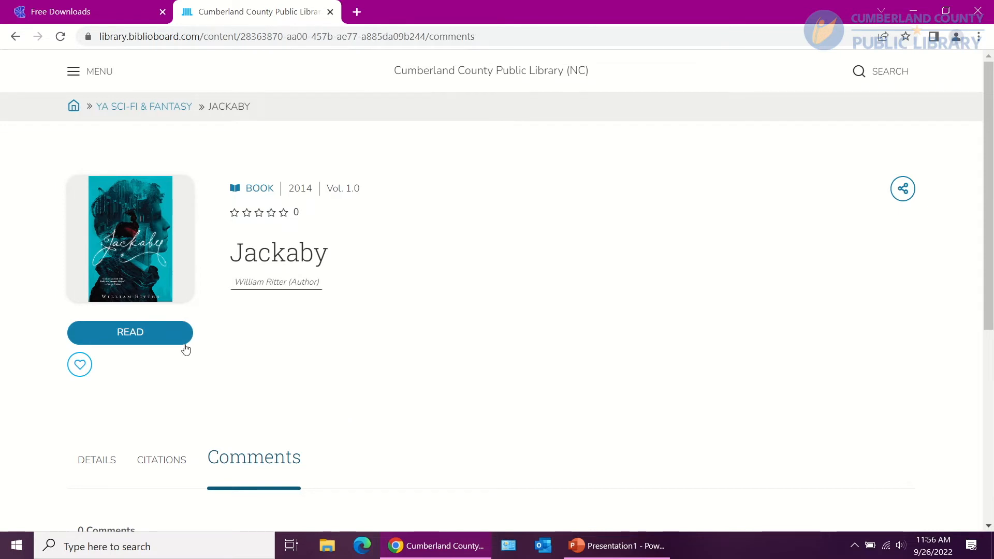
# Step: Start reading Jackaby and bring up the text size, page color and font settings
pyautogui.click(130, 333)
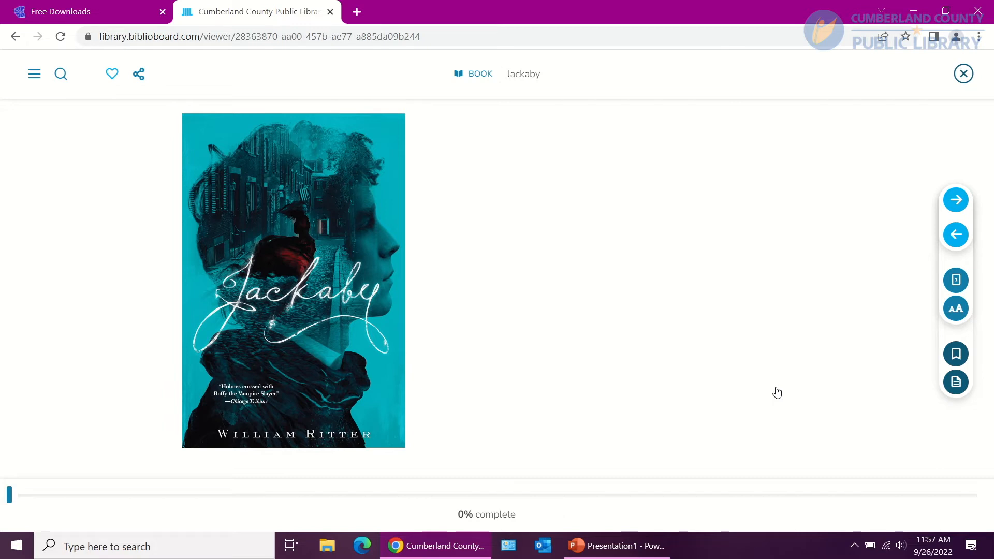
pyautogui.moveTo(875, 465)
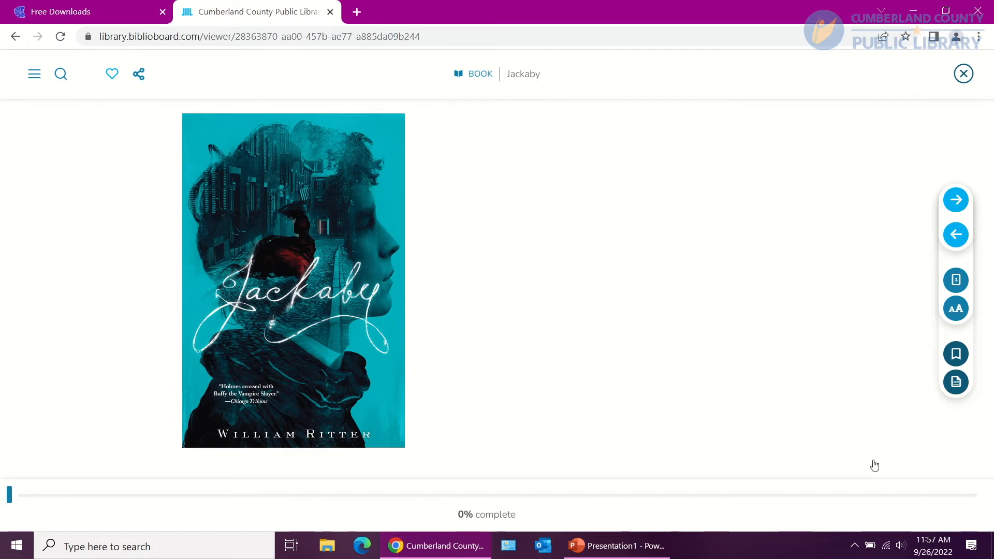
pyautogui.moveTo(956, 200)
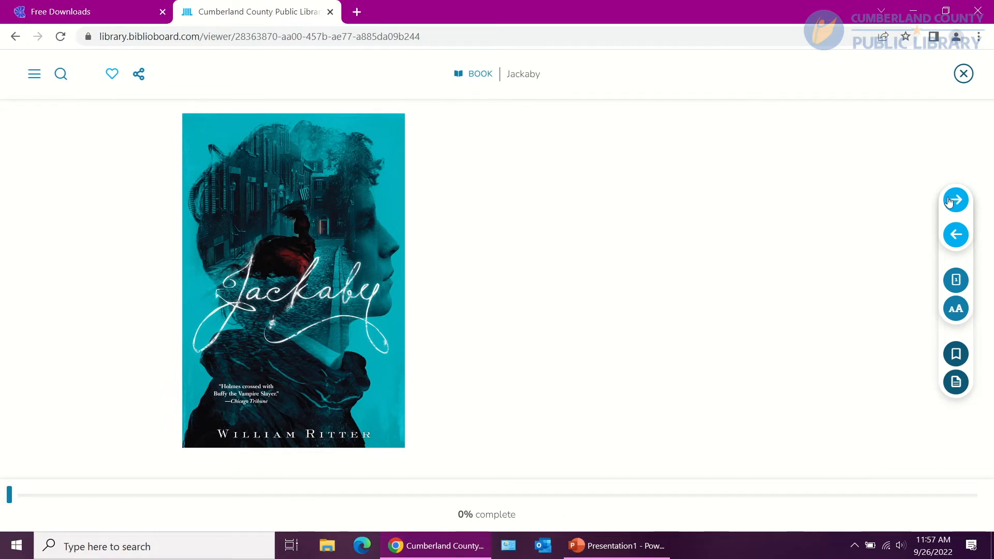
pyautogui.moveTo(955, 235)
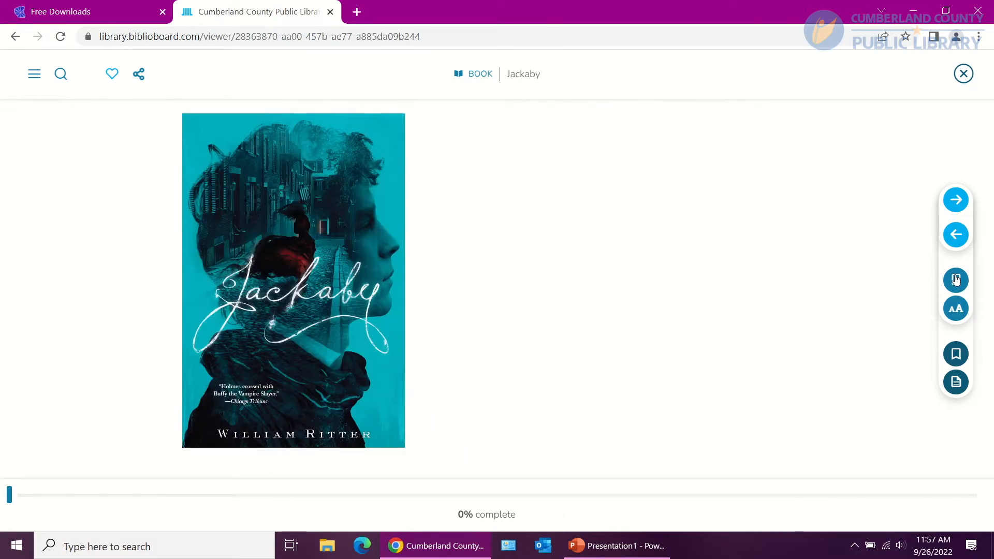
pyautogui.click(956, 309)
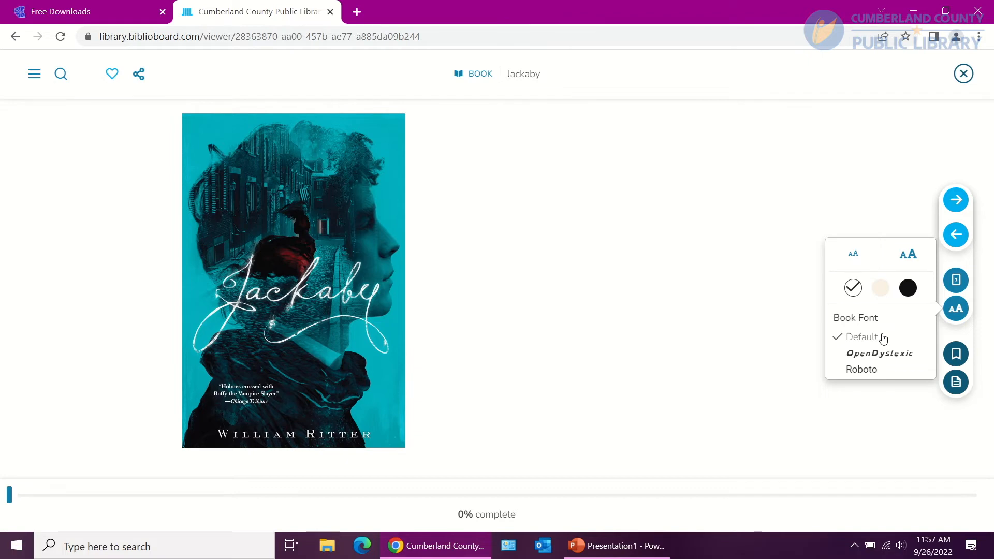
pyautogui.moveTo(955, 354)
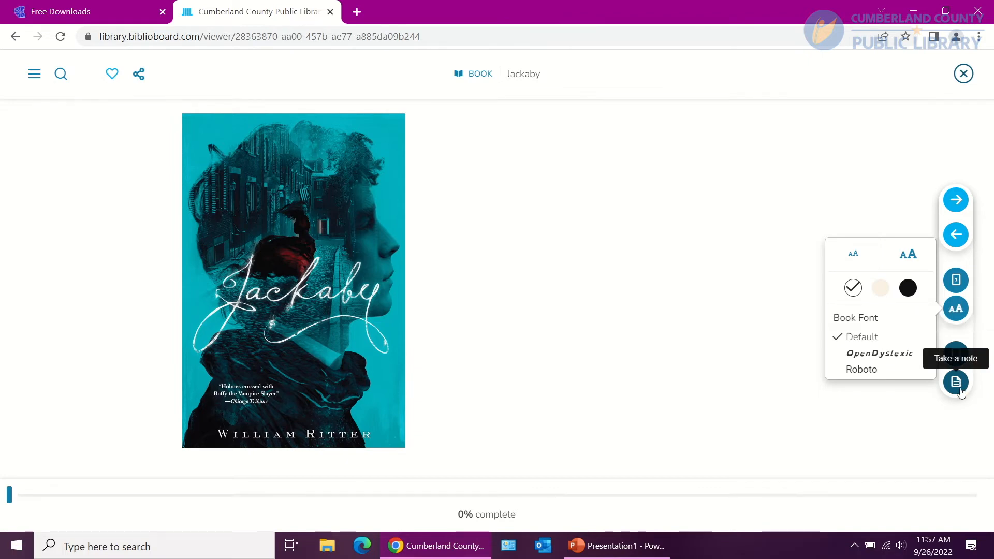
pyautogui.moveTo(960, 403)
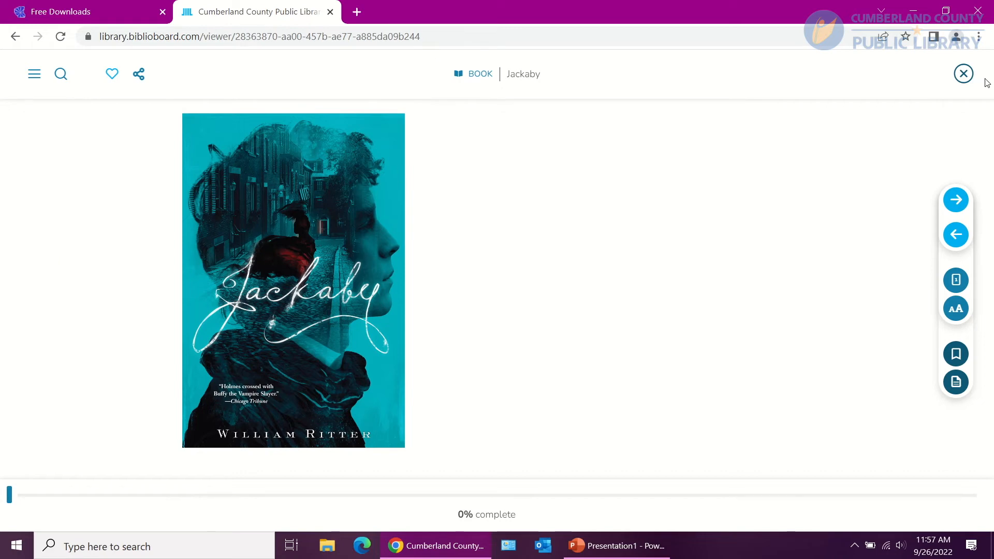
pyautogui.moveTo(963, 73)
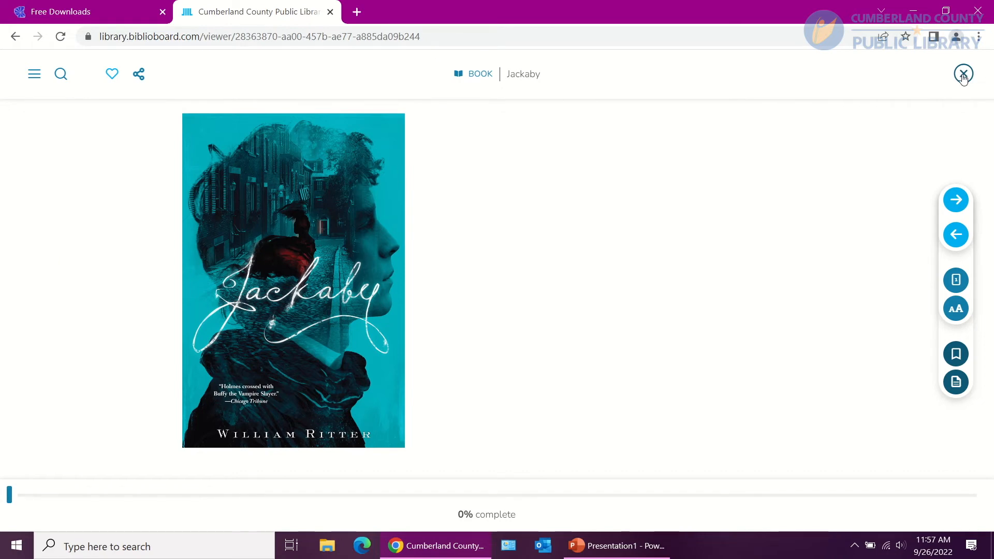
# Step: Close the Jackaby reader to return to the book page
pyautogui.click(963, 73)
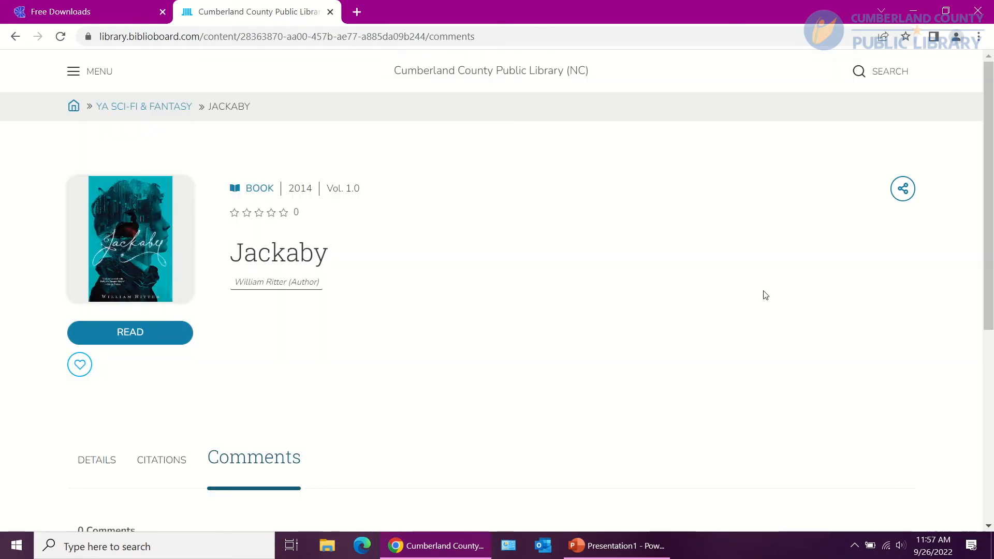
pyautogui.moveTo(750, 277)
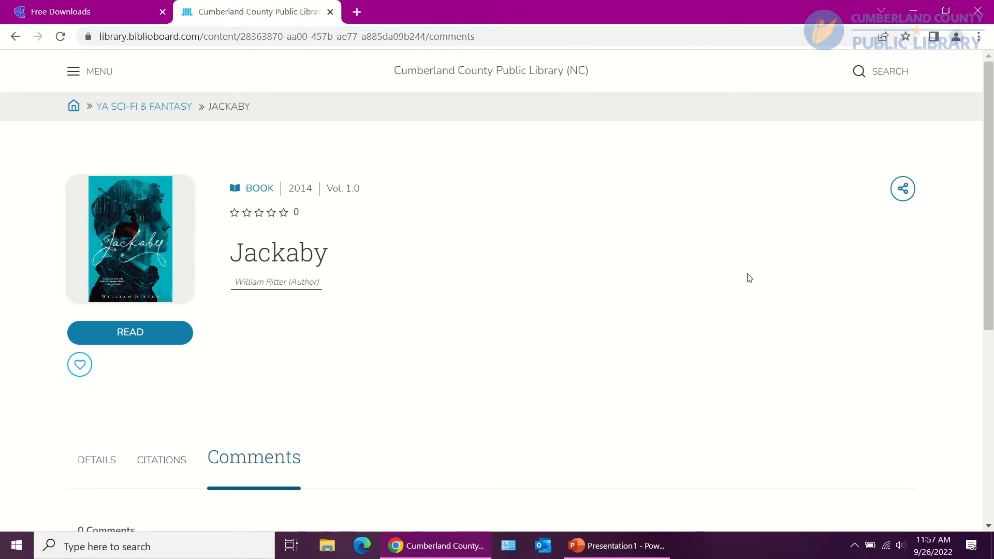
pyautogui.moveTo(511, 357)
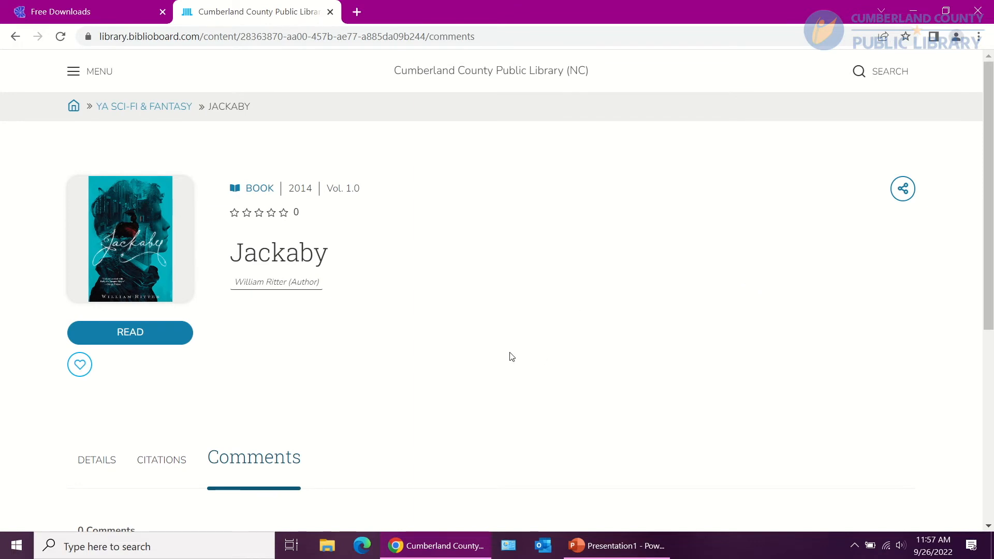
pyautogui.moveTo(472, 76)
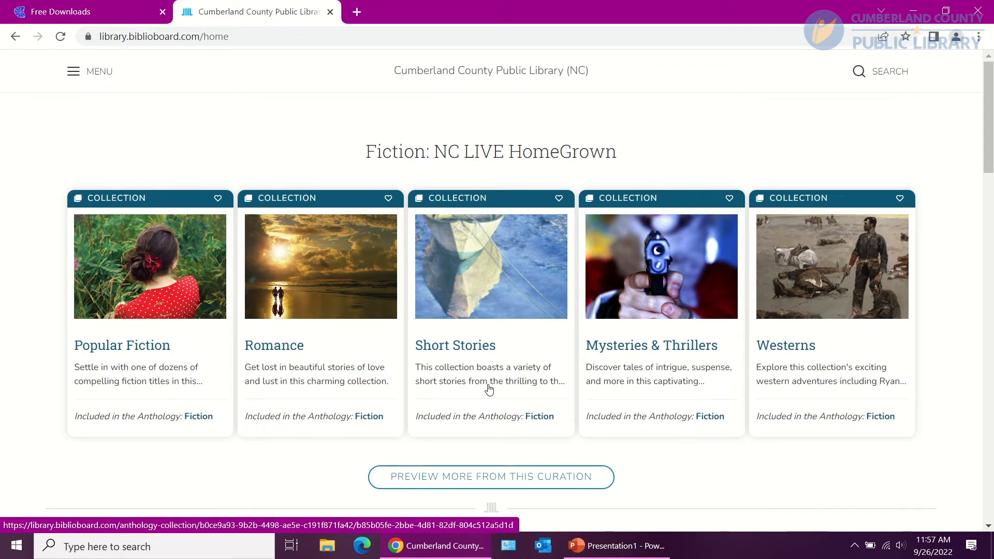
pyautogui.moveTo(658, 204)
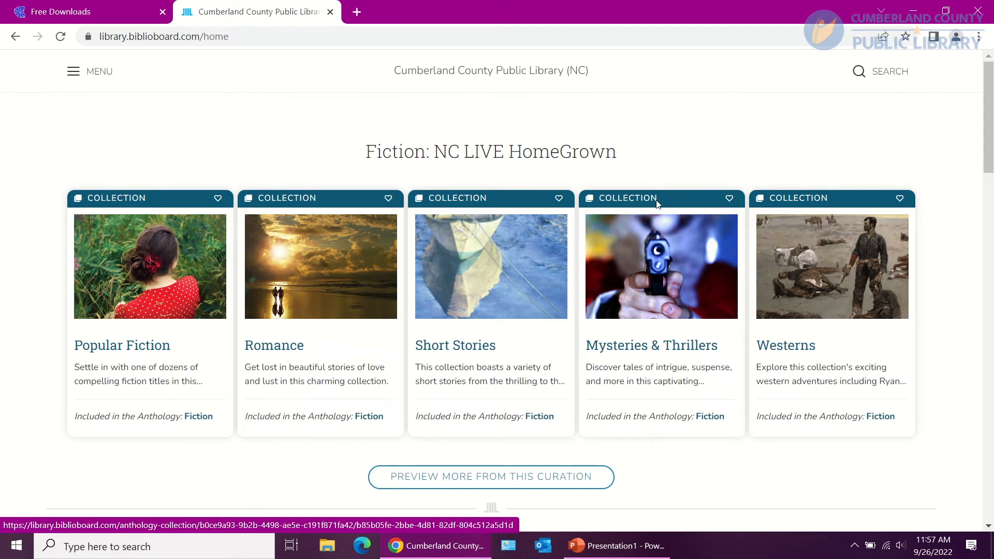
# Step: Open the library-wide search box from the Biblioboard home page
pyautogui.click(881, 71)
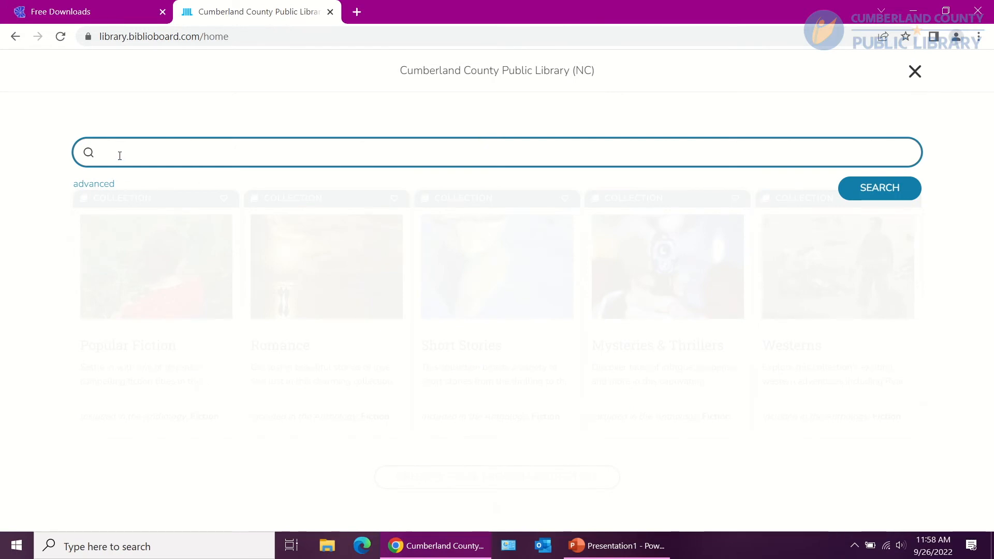
pyautogui.moveTo(93, 183)
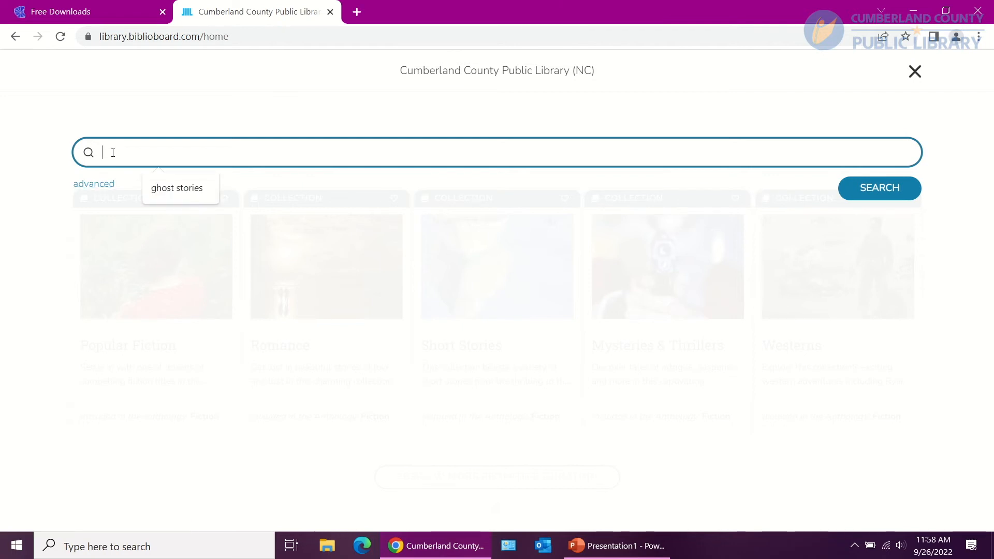
# Step: Search the library for 'ghost stories' via the suggestion, returning 2,358 items
pyautogui.click(176, 187)
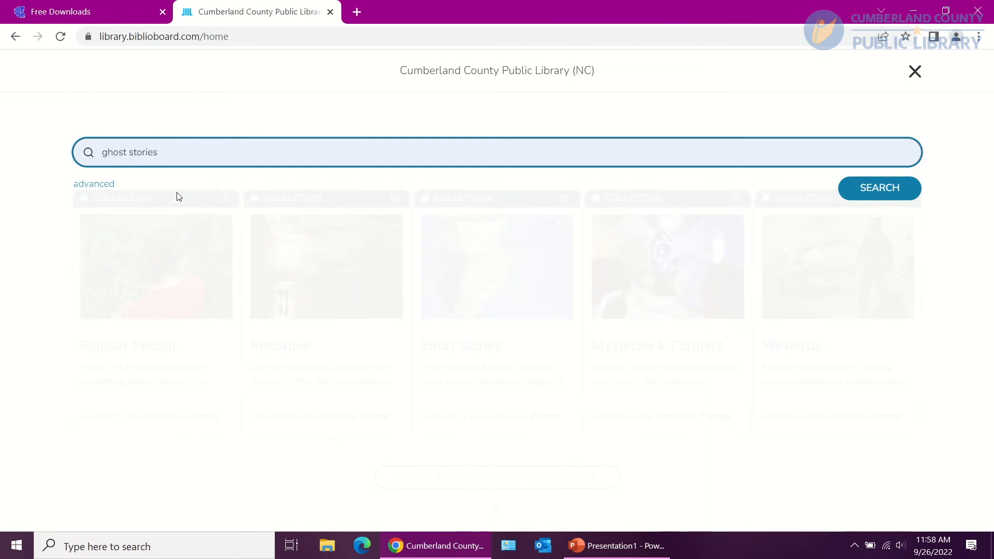
pyautogui.moveTo(632, 263)
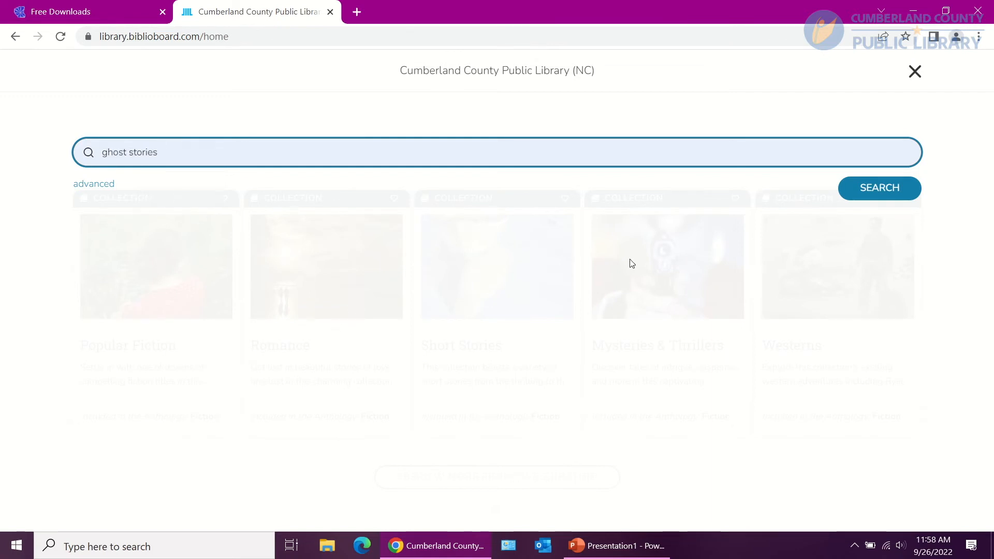
pyautogui.click(879, 187)
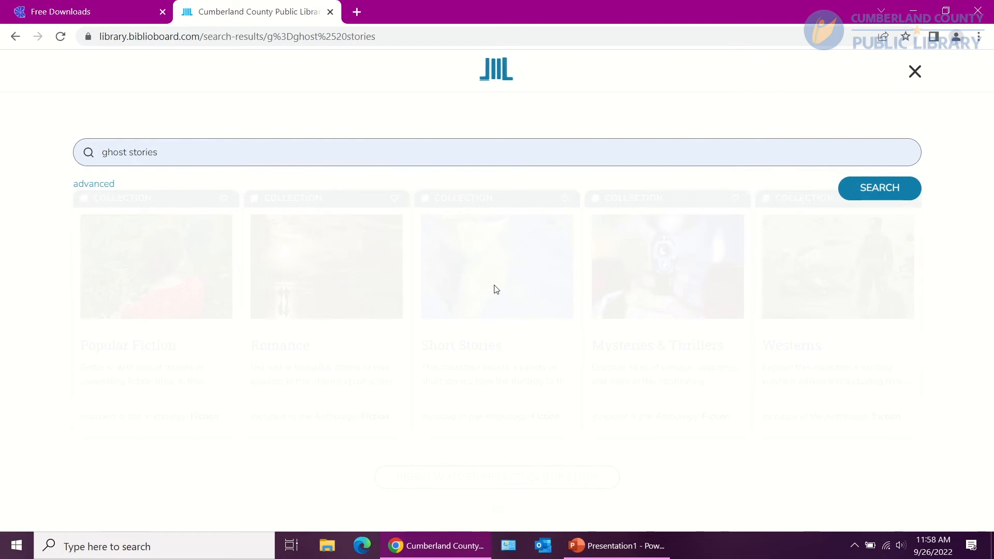
pyautogui.click(879, 188)
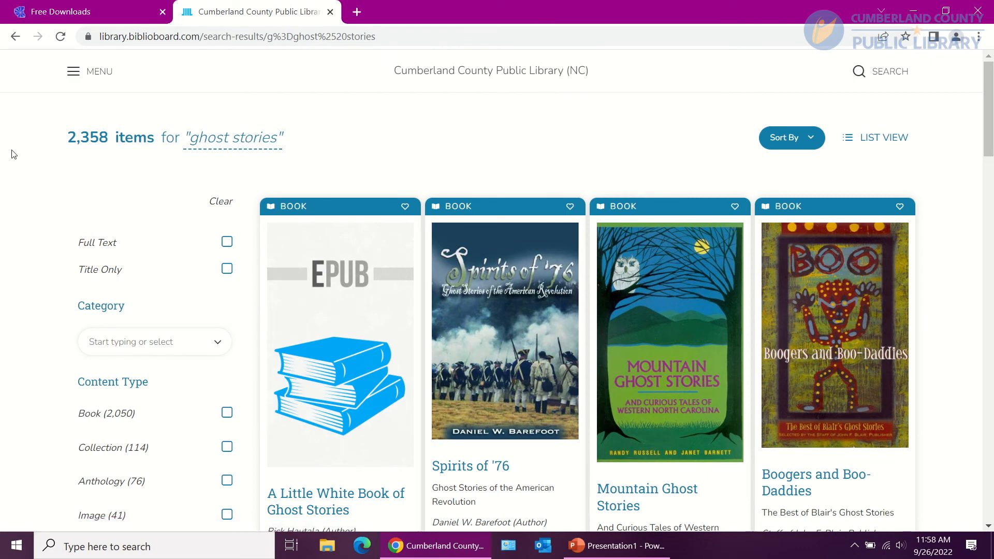
pyautogui.moveTo(213, 195)
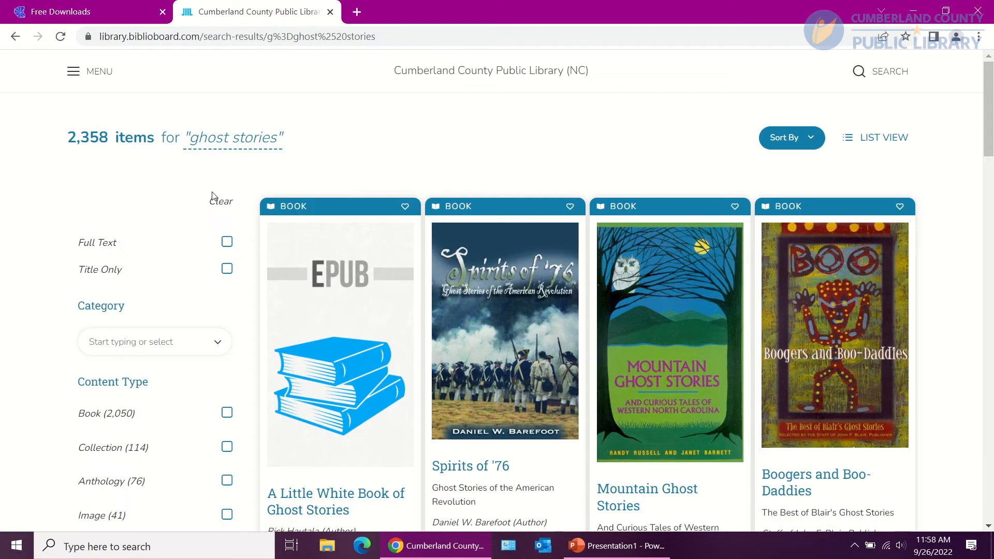
pyautogui.moveTo(107, 291)
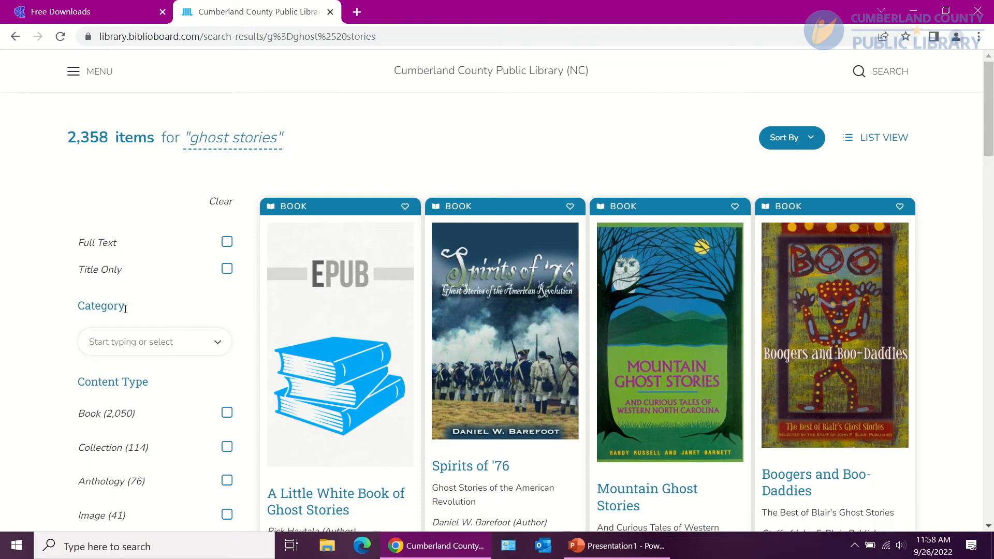
# Step: Tick Public Domain under License Type (1,298 items), then open The Legend of Sleepy Hollow
pyautogui.scroll(-3)
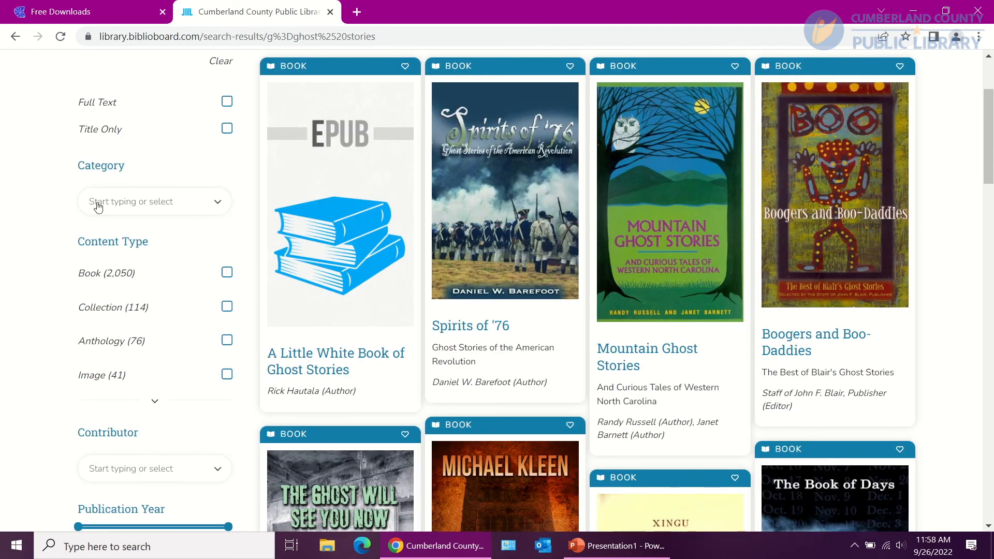
pyautogui.scroll(-3)
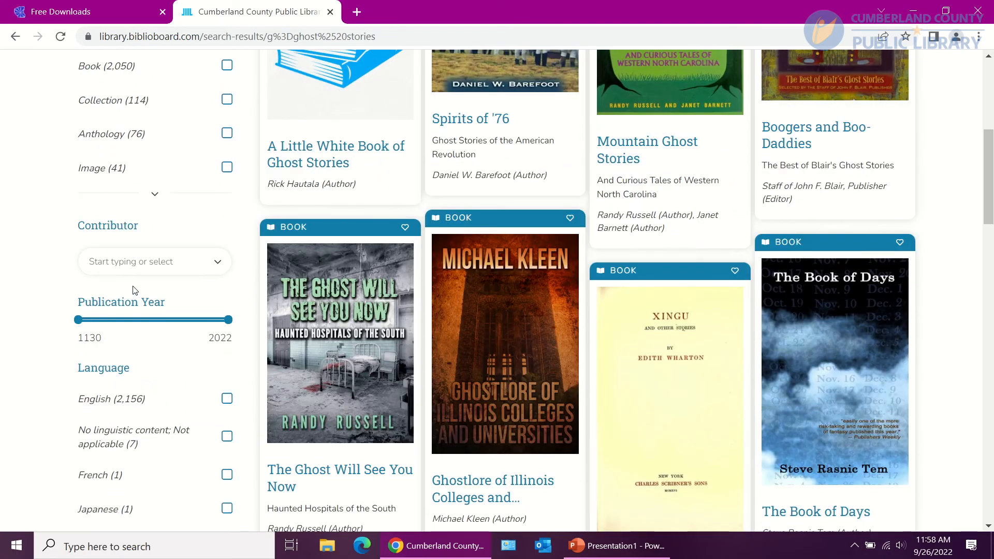
pyautogui.scroll(-3)
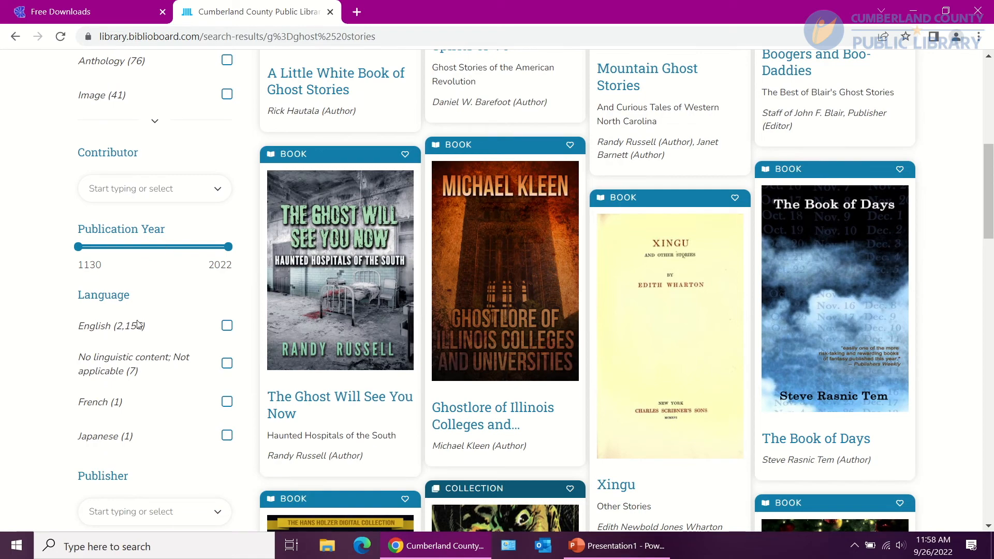
pyautogui.scroll(-3)
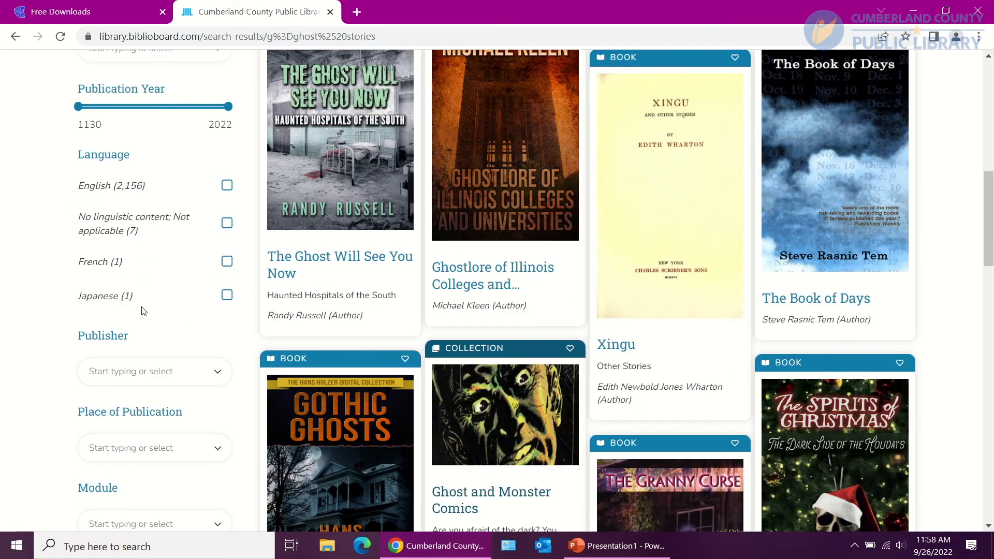
pyautogui.scroll(-3)
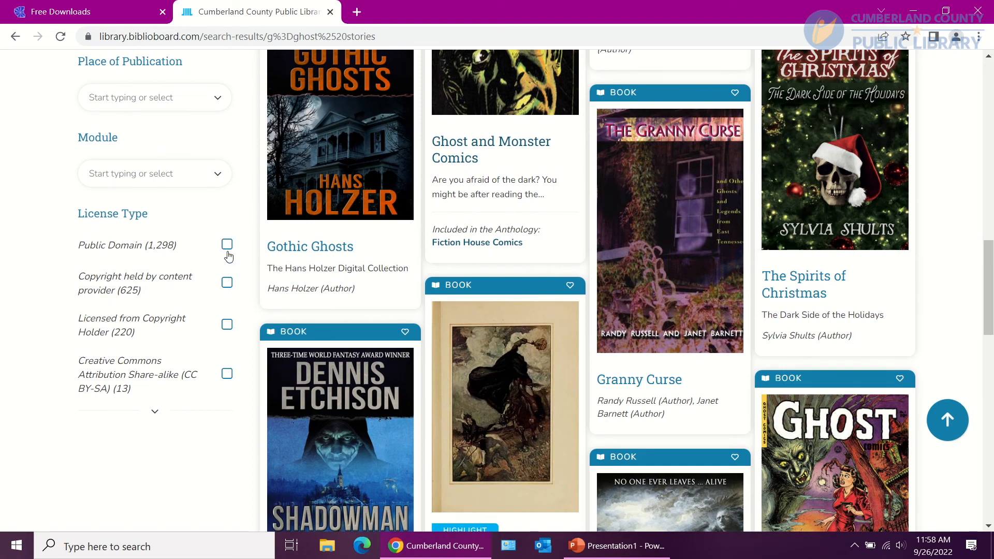
pyautogui.moveTo(229, 248)
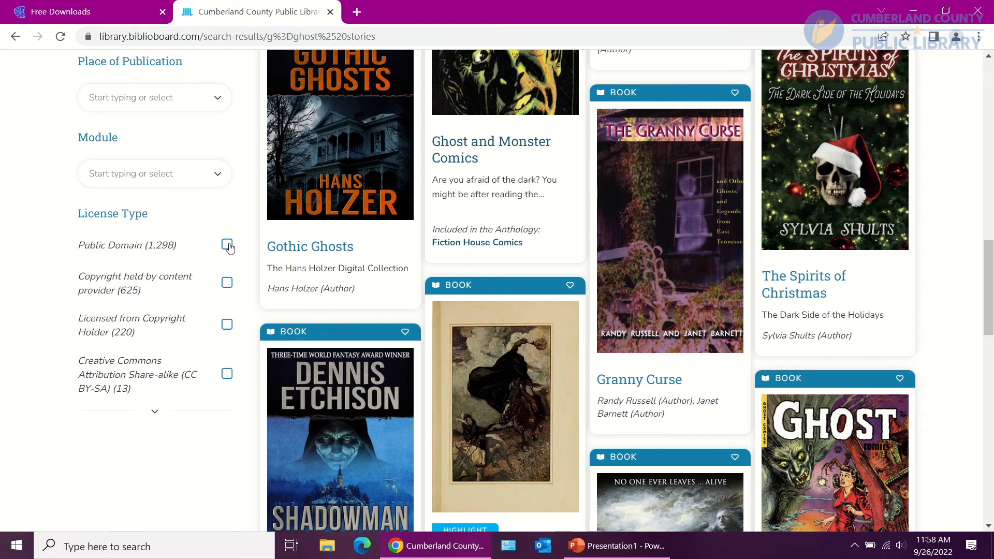
pyautogui.click(227, 246)
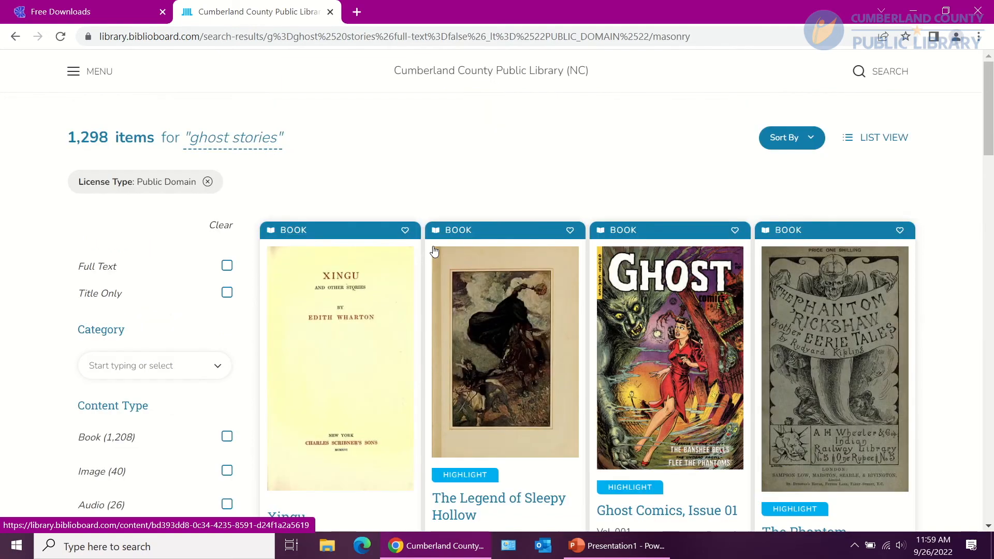
pyautogui.moveTo(532, 367)
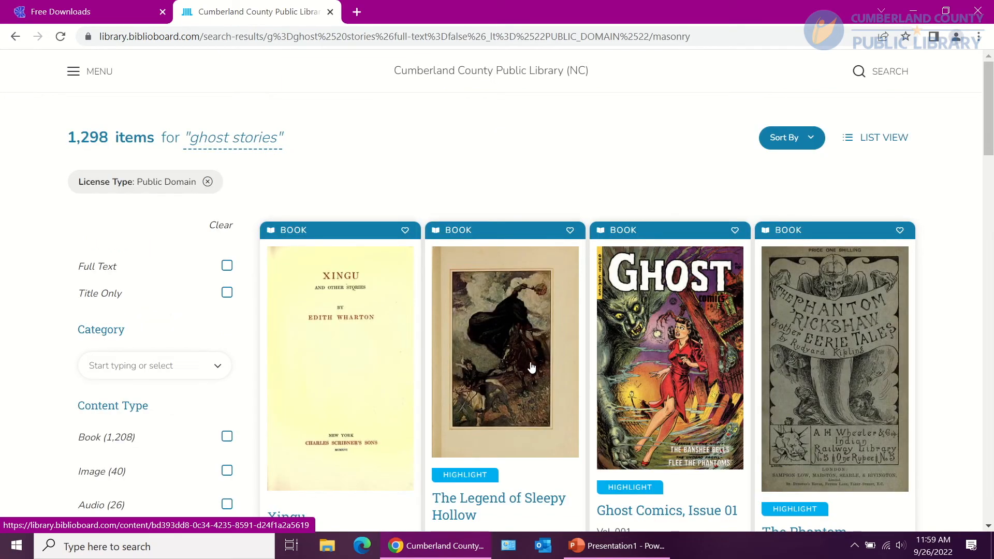
pyautogui.click(506, 351)
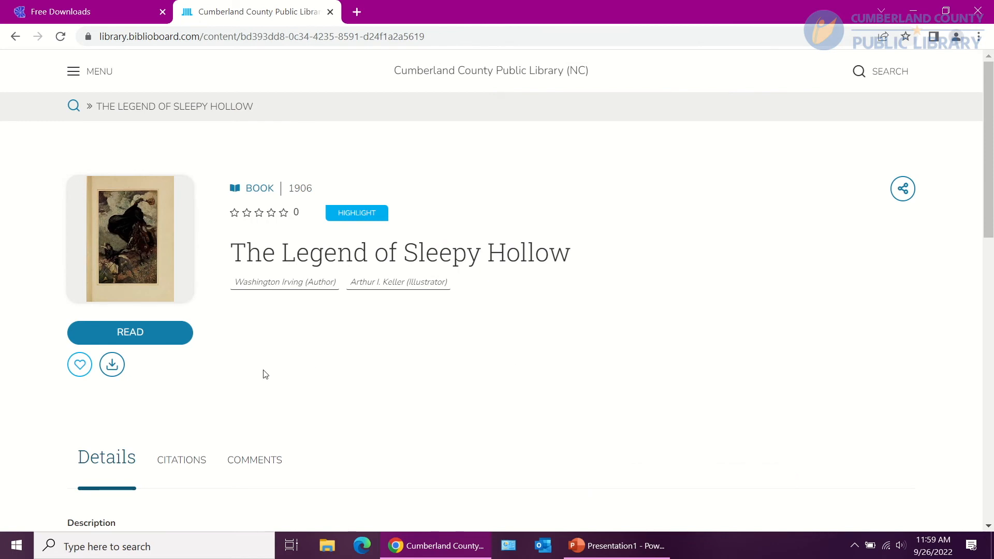
pyautogui.moveTo(80, 364)
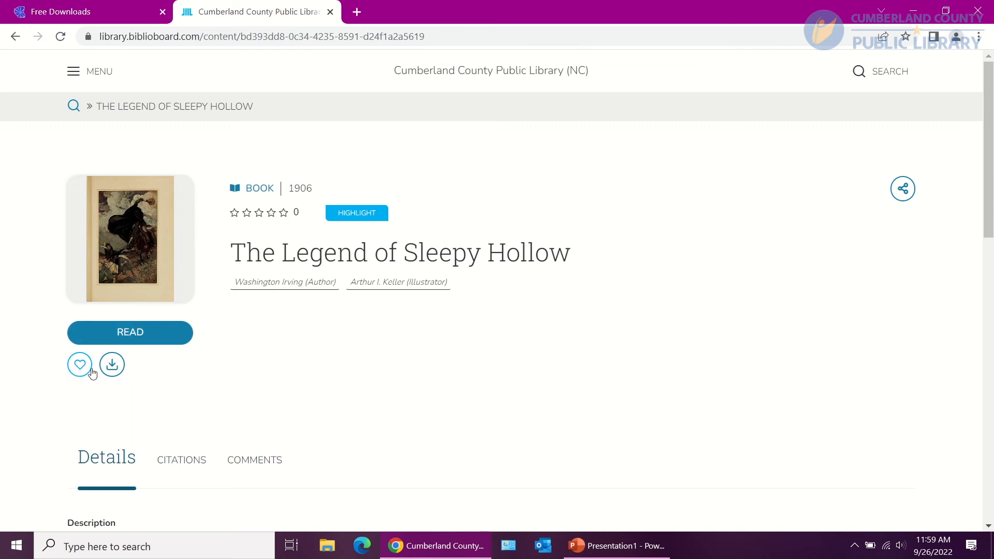
pyautogui.moveTo(112, 364)
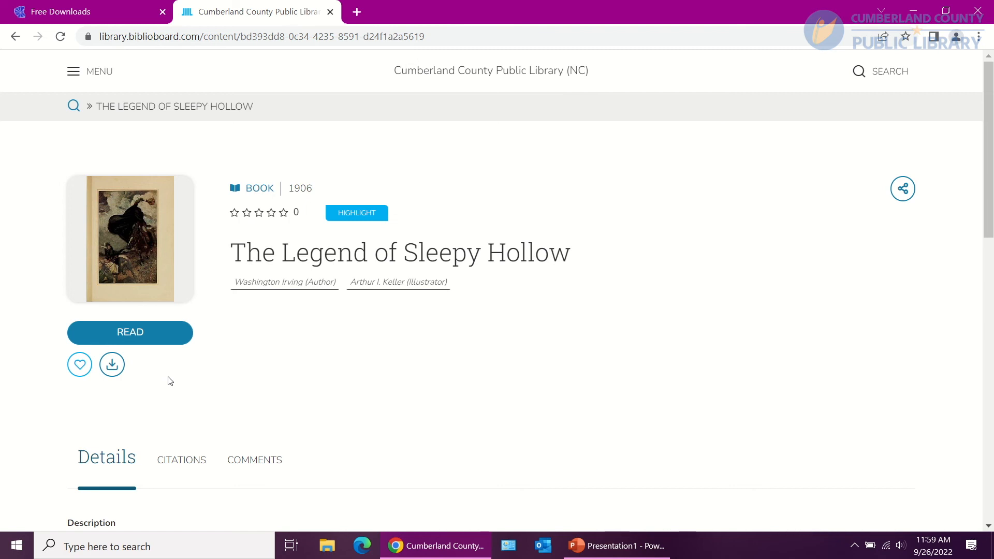
# Step: Leave the Sleepy Hollow page for the Cumberland County Public Library home page
pyautogui.click(491, 71)
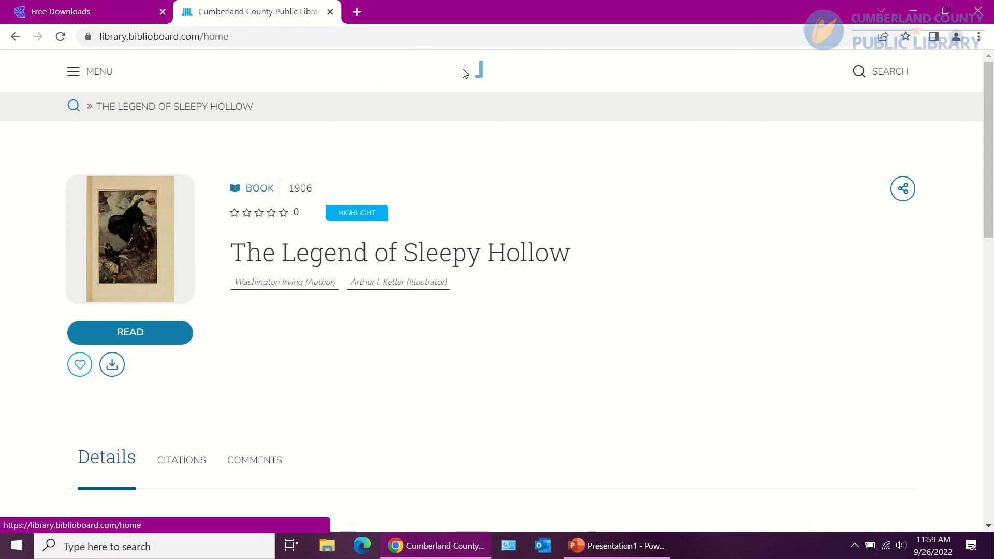
pyautogui.click(15, 37)
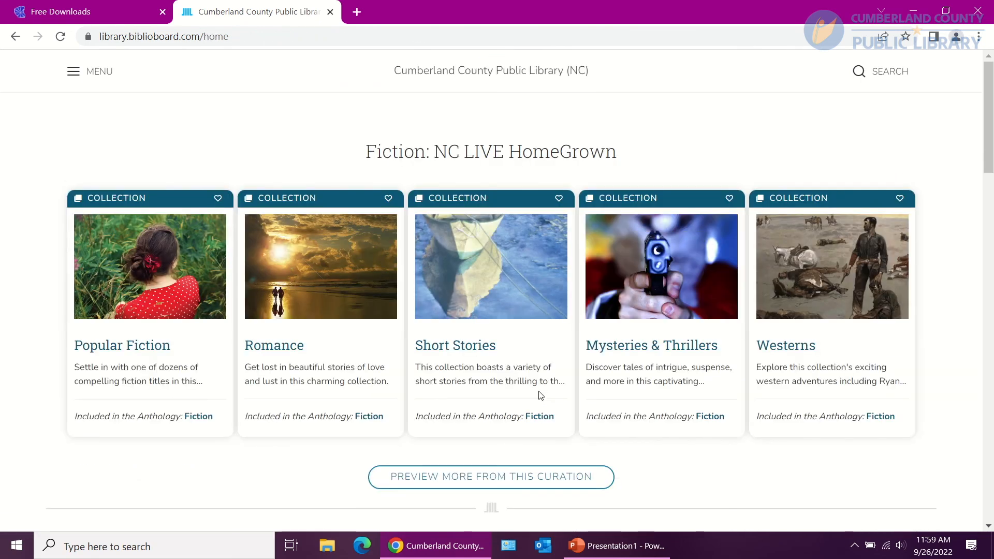